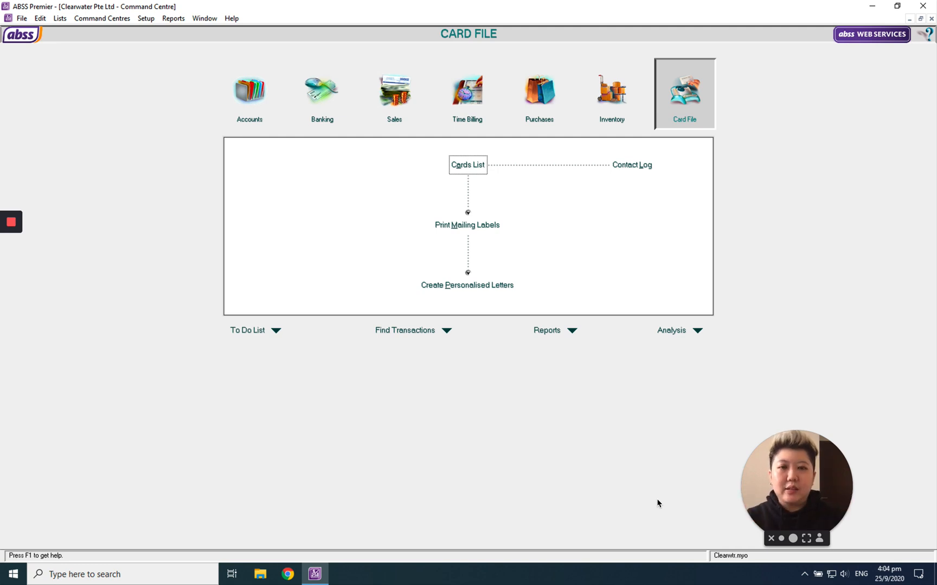
{"action": "mouse_move", "coordinate": [756, 342]}
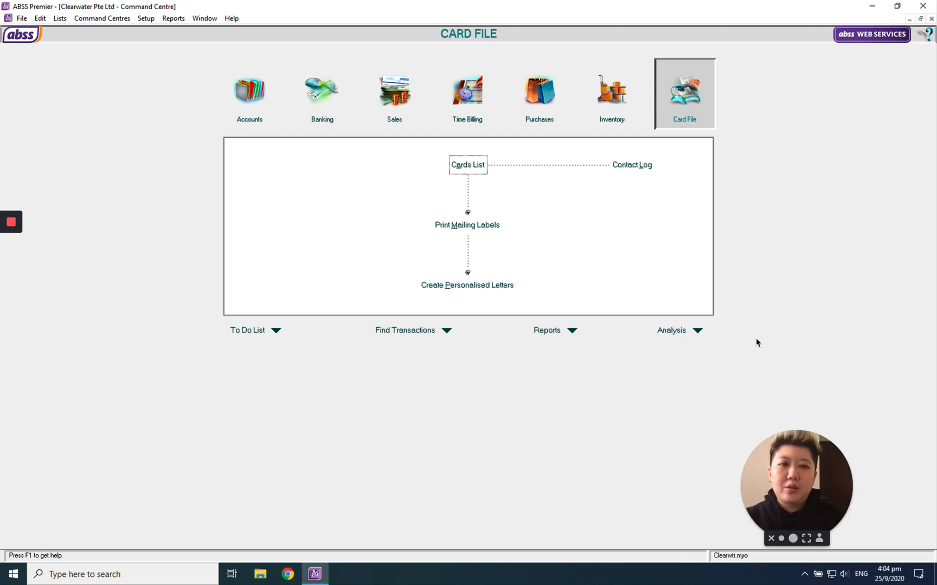
{"action": "mouse_move", "coordinate": [692, 124]}
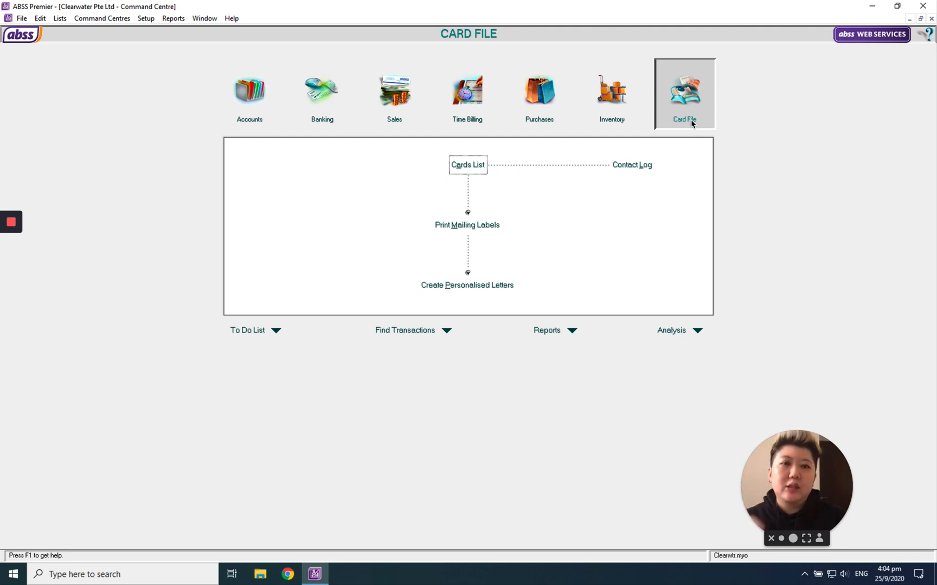
Open the Customer cards list and select Branch A- Cash, Branch A- Master and Branch A
{"action": "left_click", "coordinate": [468, 164]}
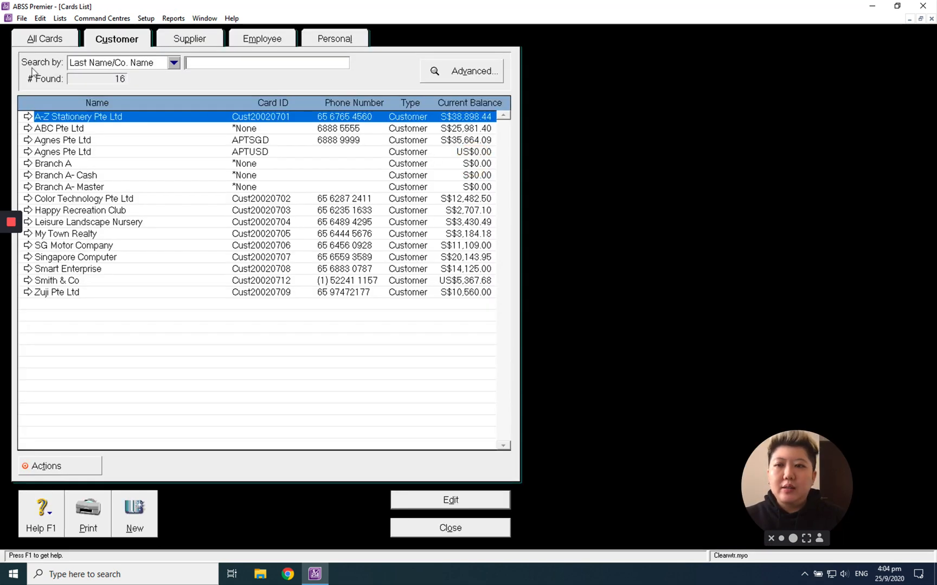
{"action": "left_click", "coordinate": [65, 175]}
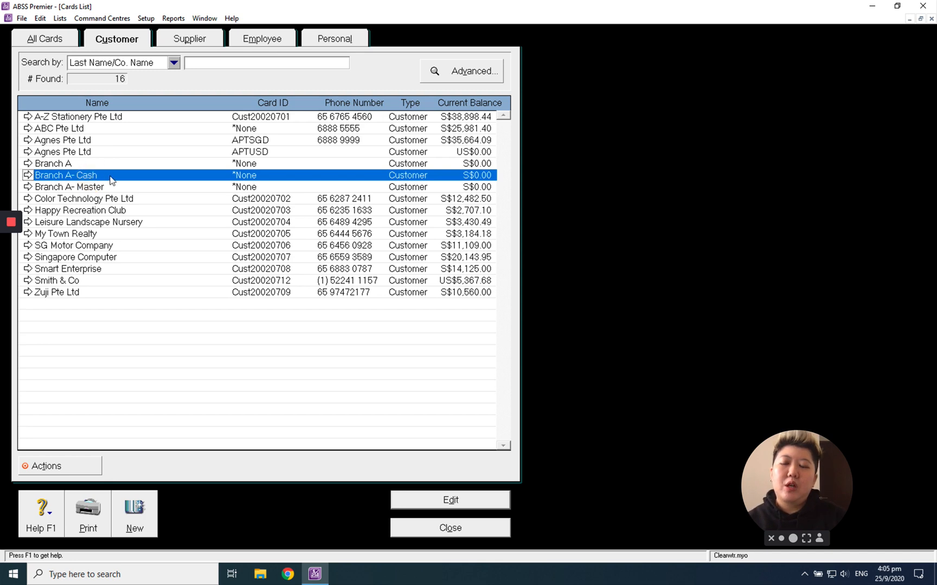
{"action": "mouse_move", "coordinate": [69, 176]}
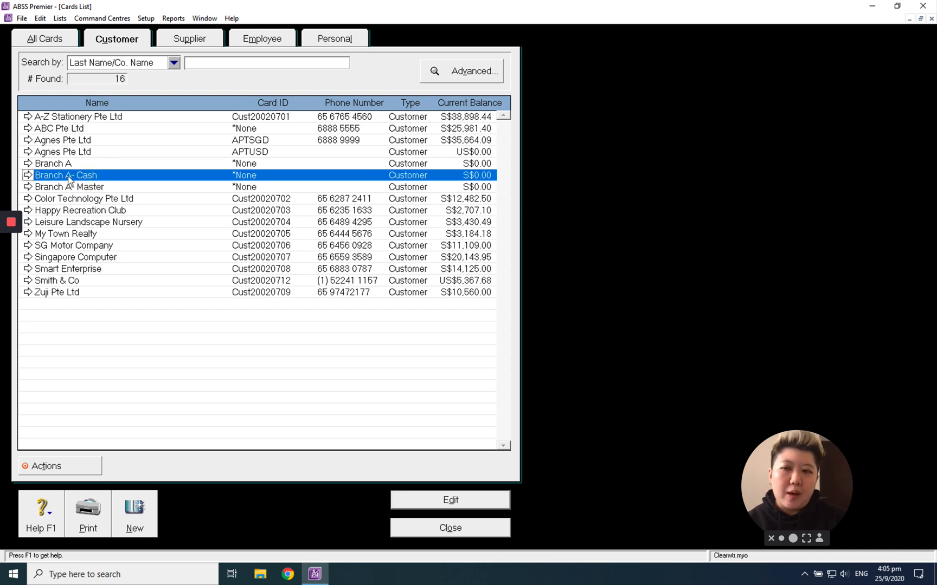
{"action": "mouse_move", "coordinate": [114, 186]}
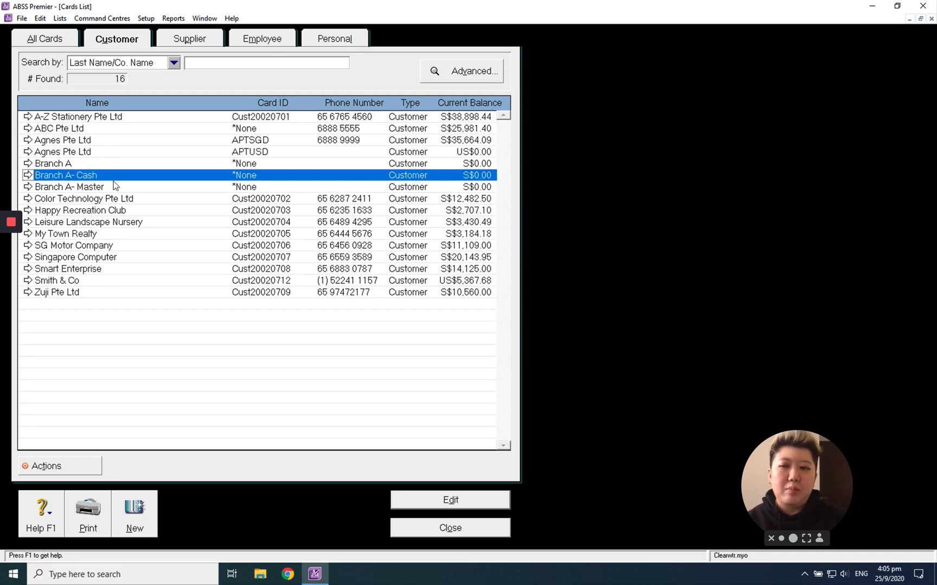
{"action": "mouse_move", "coordinate": [83, 182]}
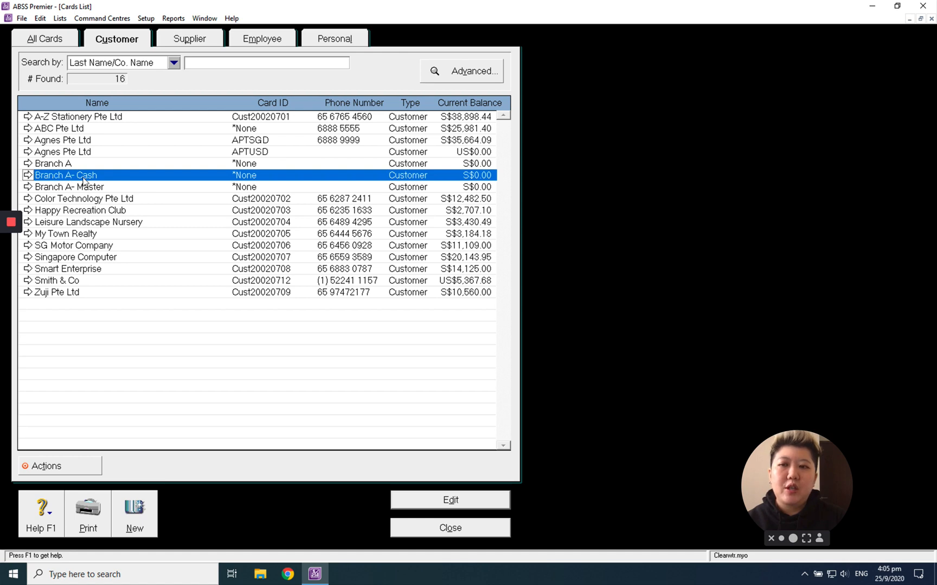
{"action": "left_click", "coordinate": [69, 186]}
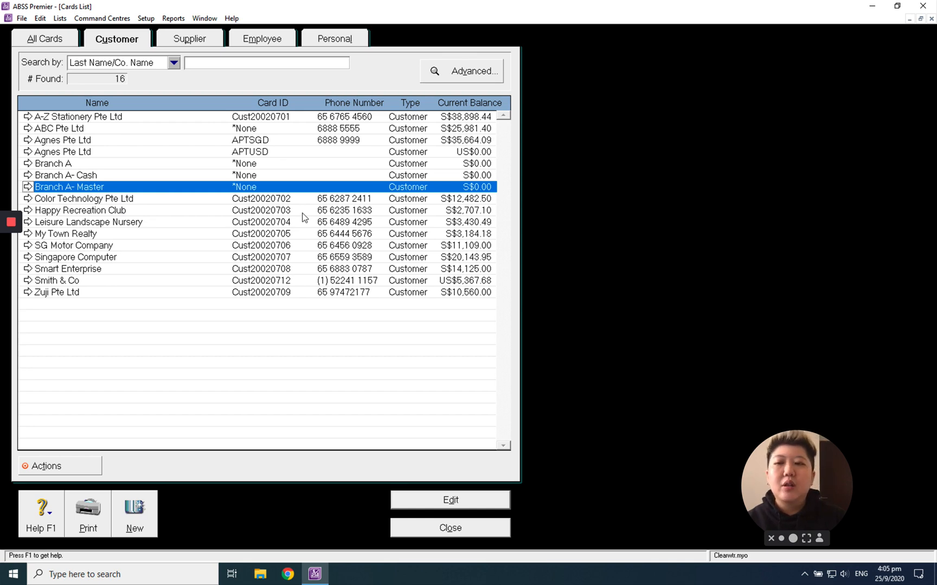
{"action": "left_click", "coordinate": [53, 163]}
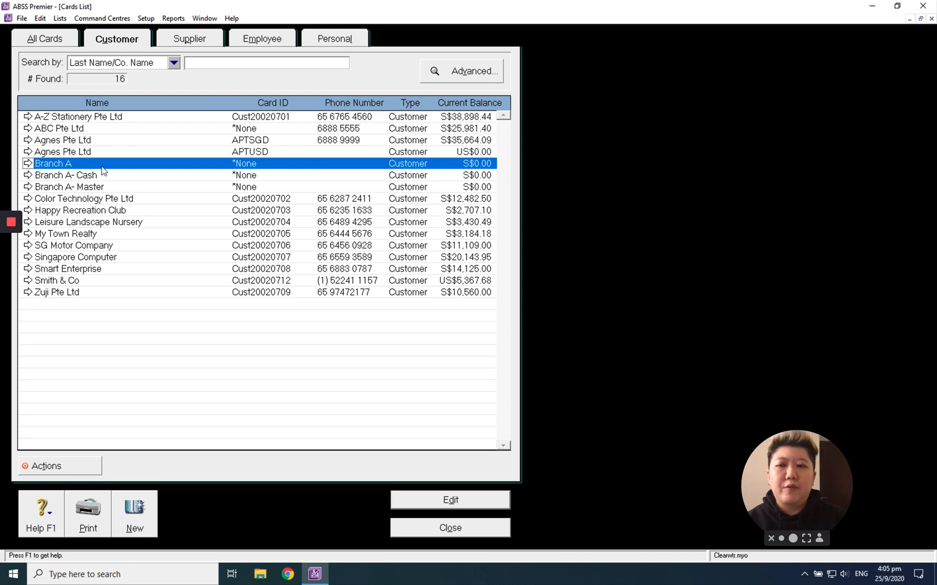
{"action": "left_click", "coordinate": [65, 175]}
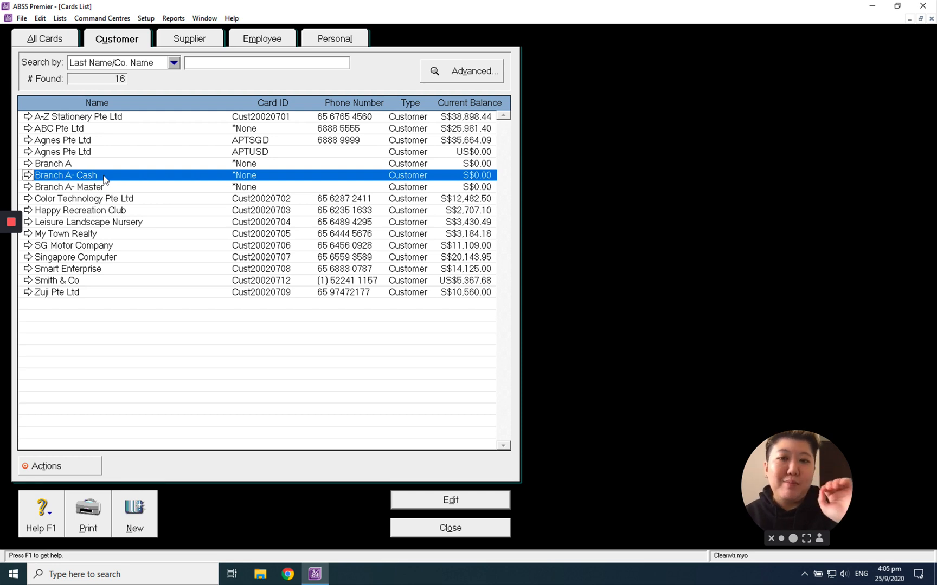
{"action": "left_click", "coordinate": [54, 163]}
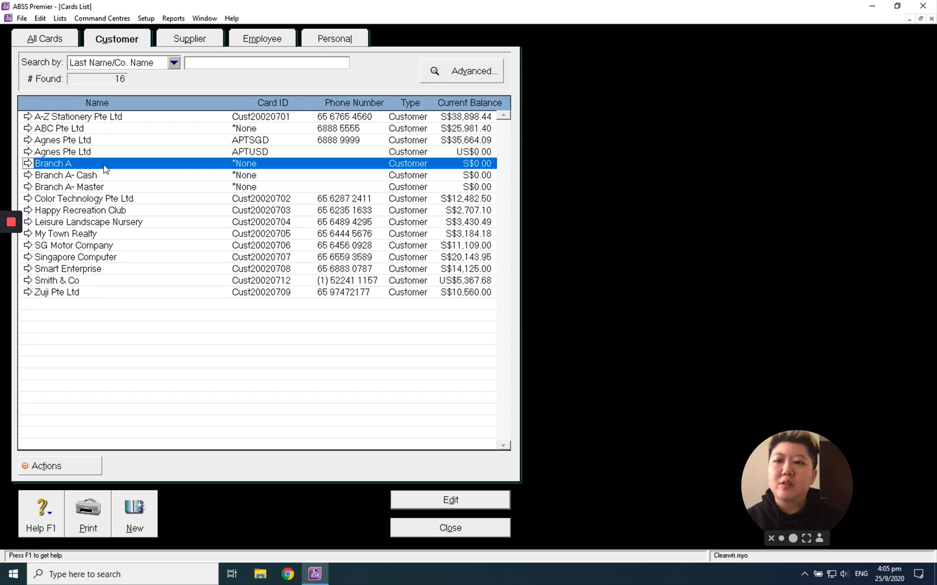
Review Branch A's selling details unchanged, then close the card and the cards list
{"action": "double_click", "coordinate": [54, 163]}
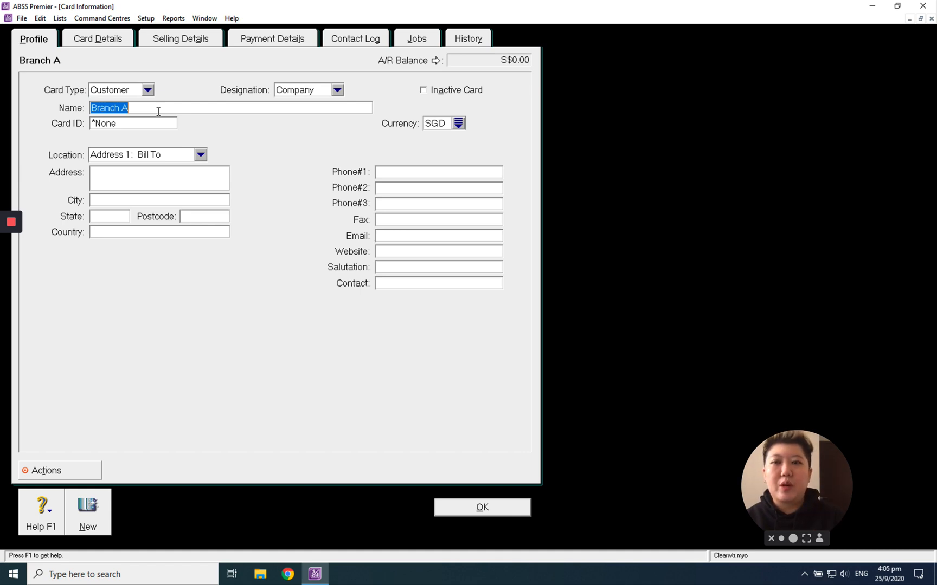
{"action": "mouse_move", "coordinate": [173, 18]}
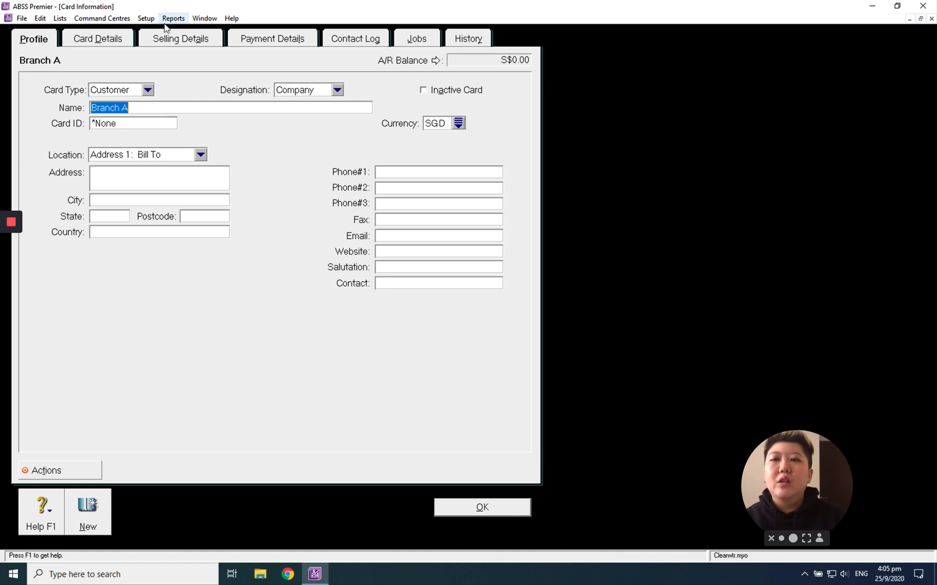
{"action": "left_click", "coordinate": [179, 38]}
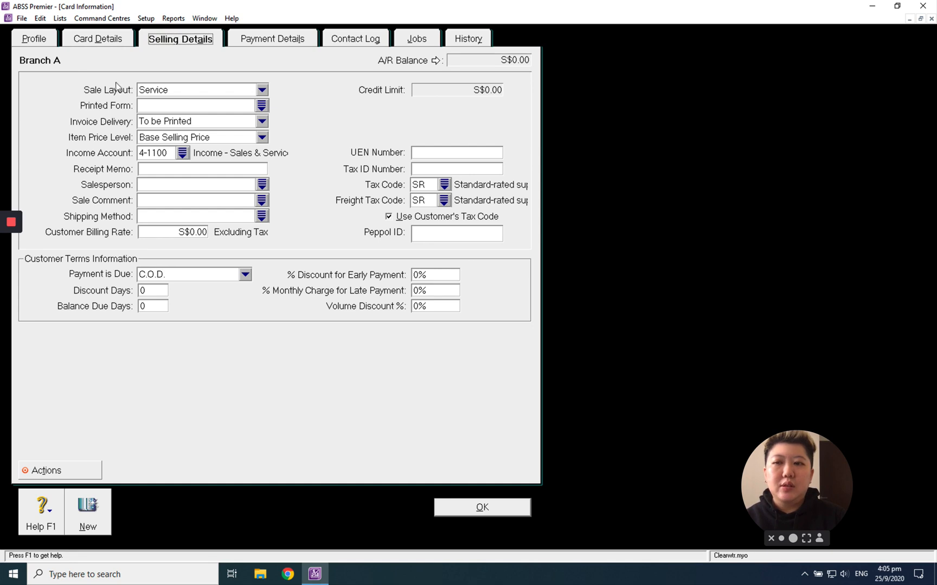
{"action": "mouse_move", "coordinate": [99, 152]}
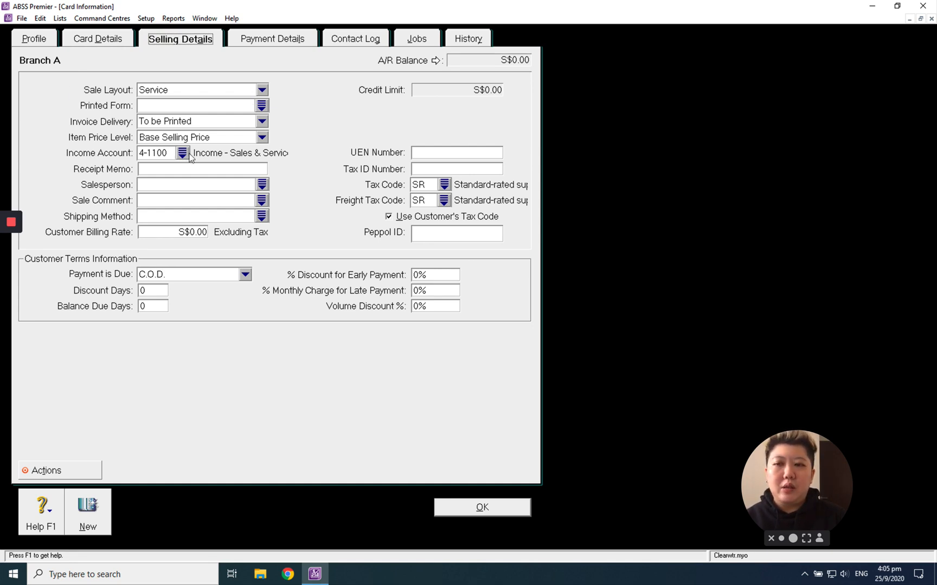
{"action": "left_click", "coordinate": [183, 152]}
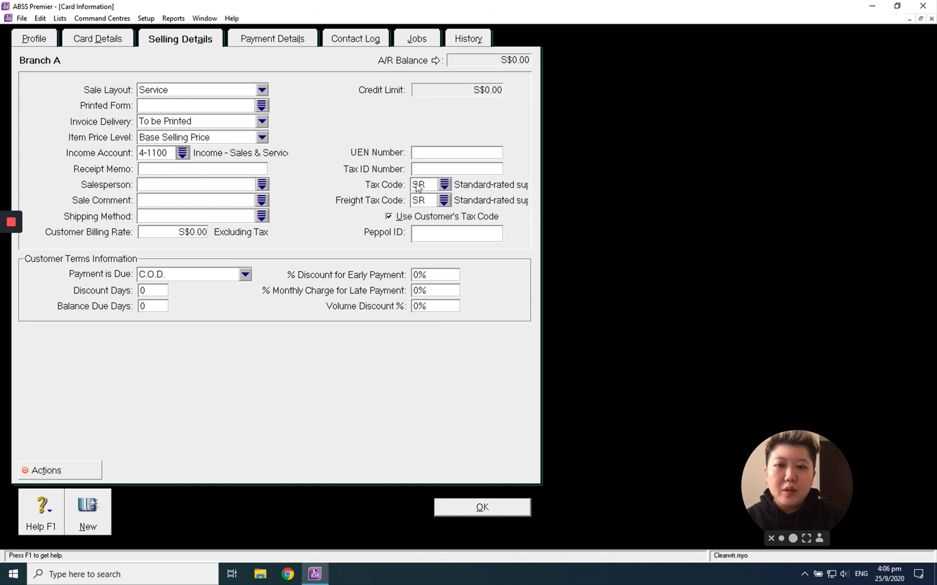
{"action": "mouse_move", "coordinate": [436, 193]}
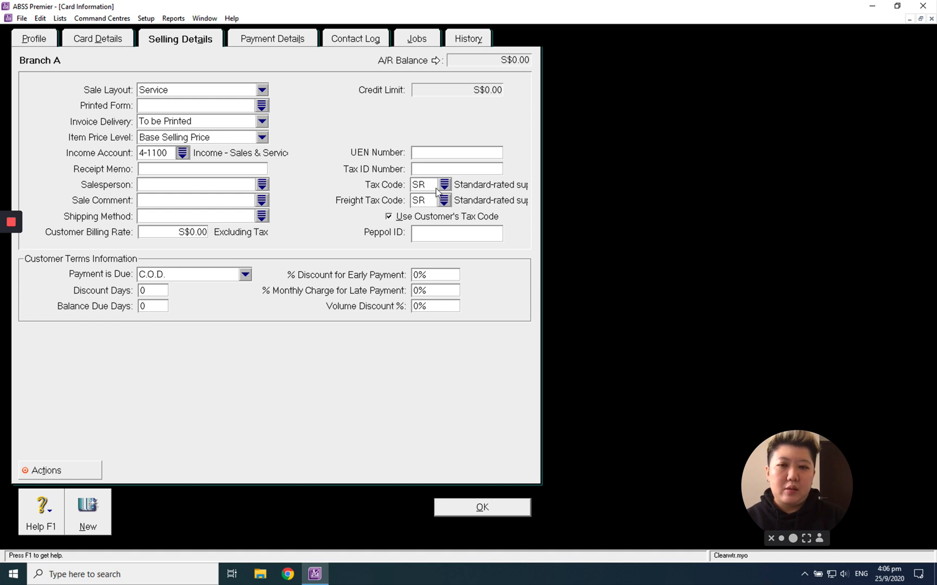
{"action": "mouse_move", "coordinate": [94, 285]}
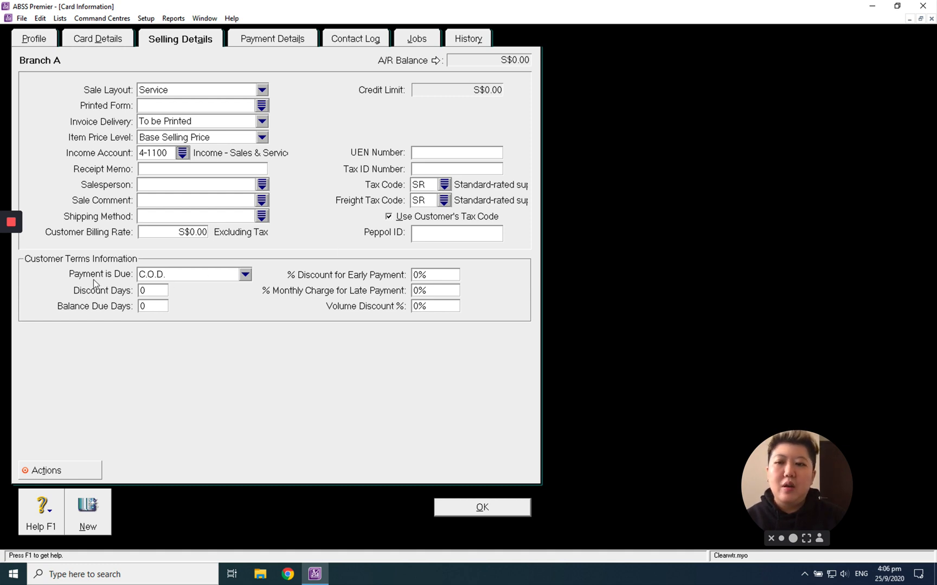
{"action": "mouse_move", "coordinate": [188, 283]}
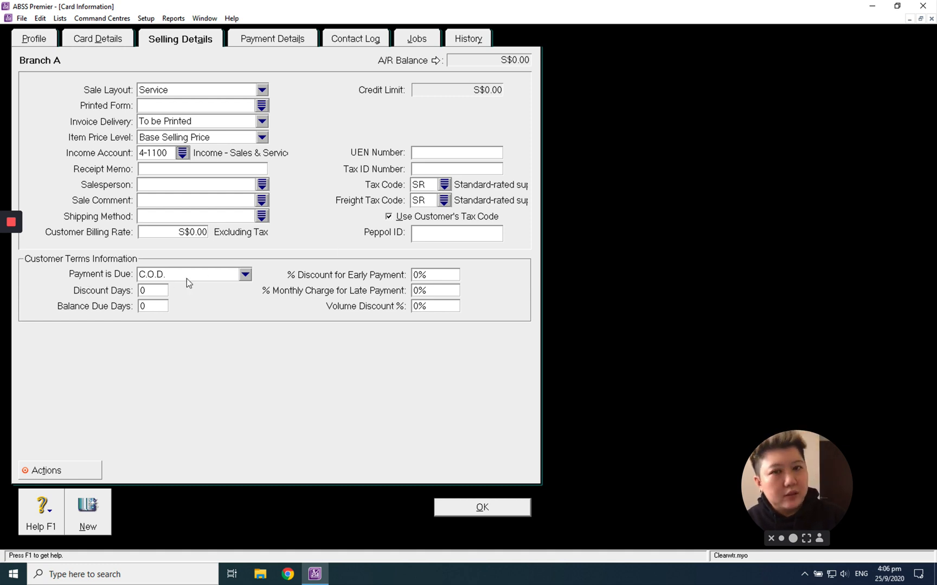
{"action": "left_click", "coordinate": [481, 507]}
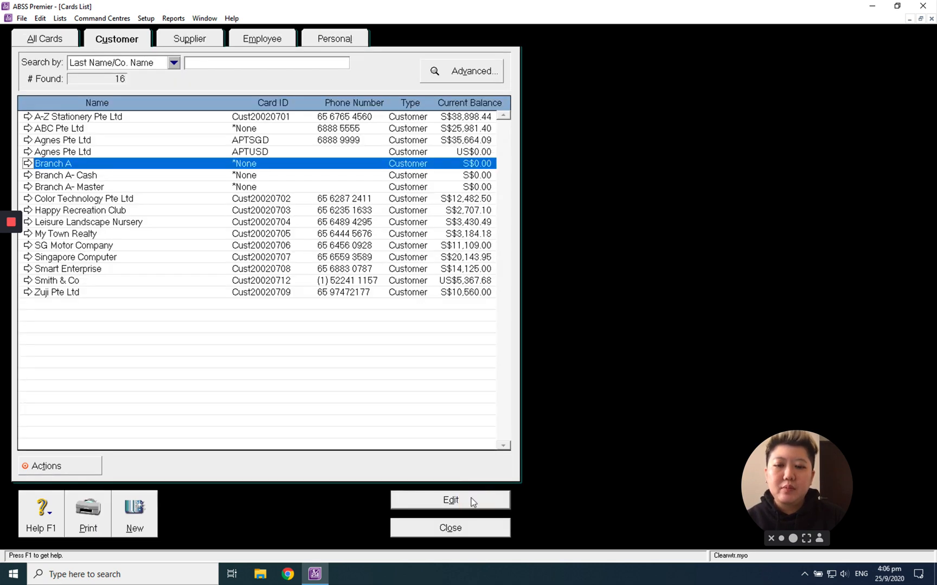
{"action": "mouse_move", "coordinate": [469, 543]}
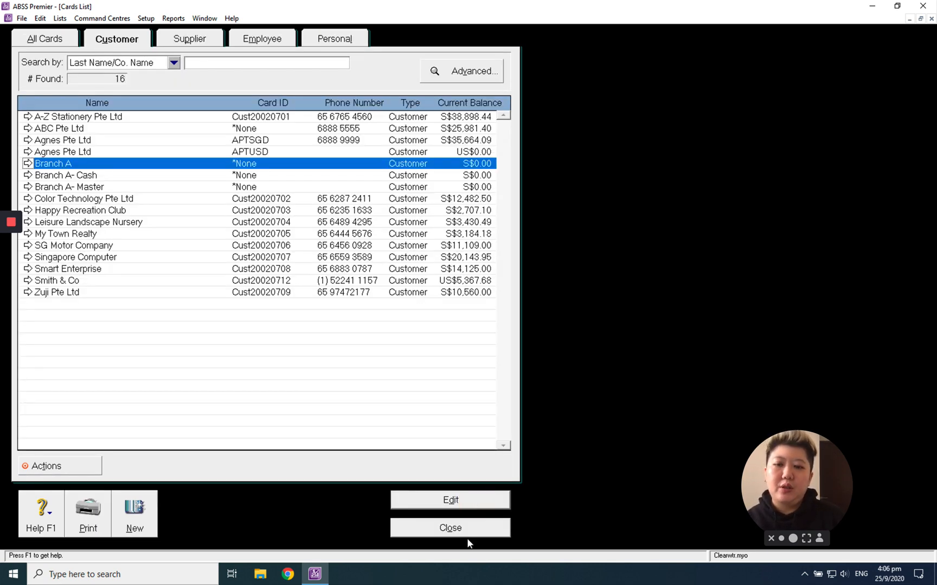
{"action": "left_click", "coordinate": [450, 527]}
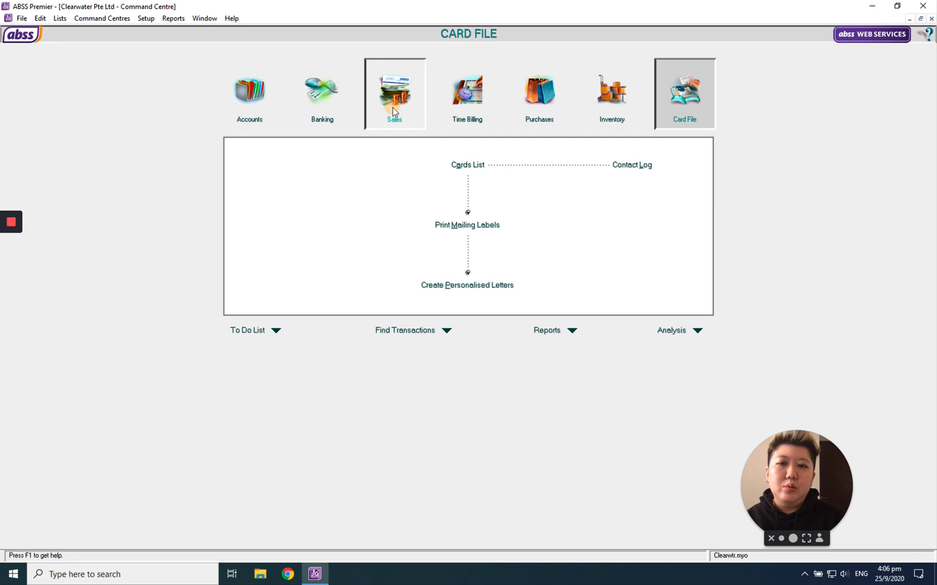
Record sales invoice #00000128 for Branch A: S$2,000 plus S$140 tax
{"action": "left_click", "coordinate": [394, 92]}
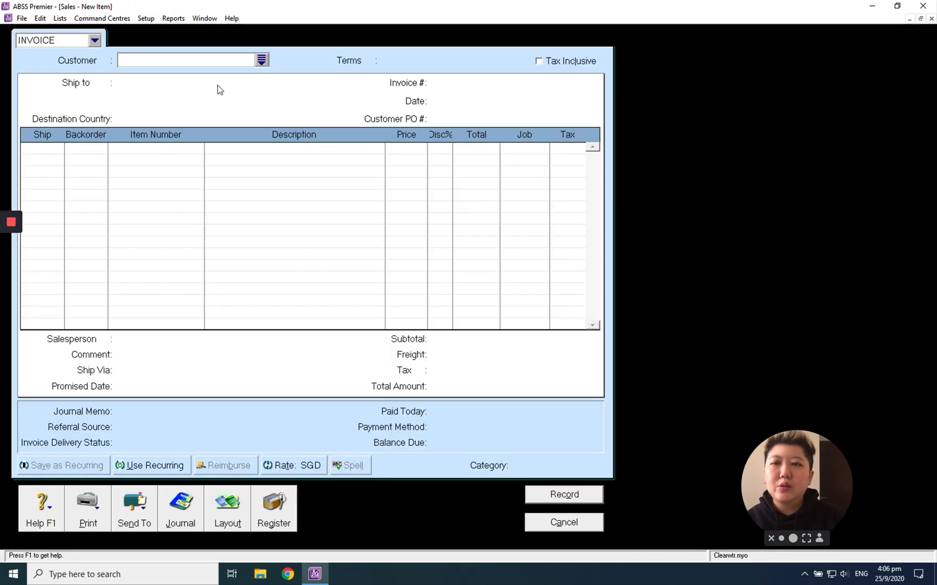
{"action": "left_click", "coordinate": [260, 59]}
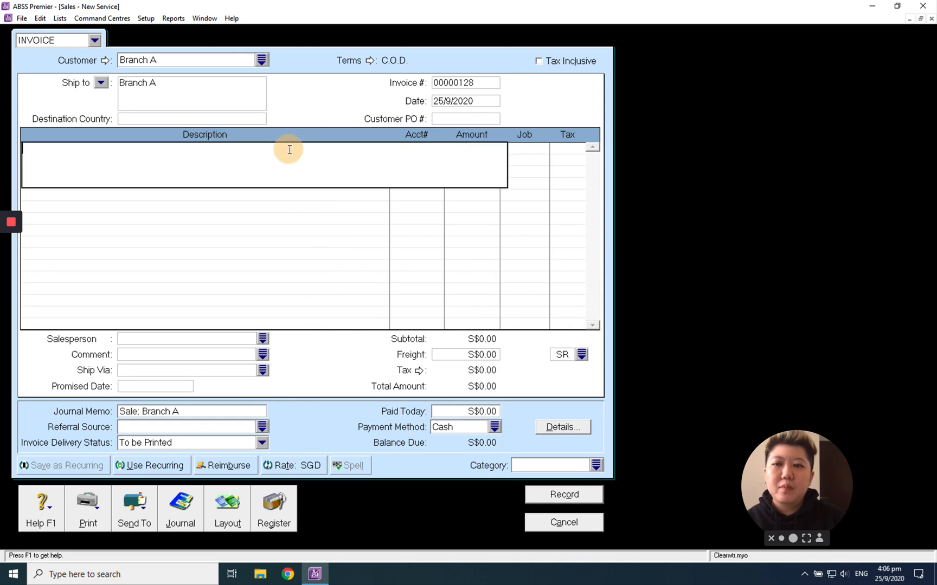
{"action": "type", "text": "sales"}
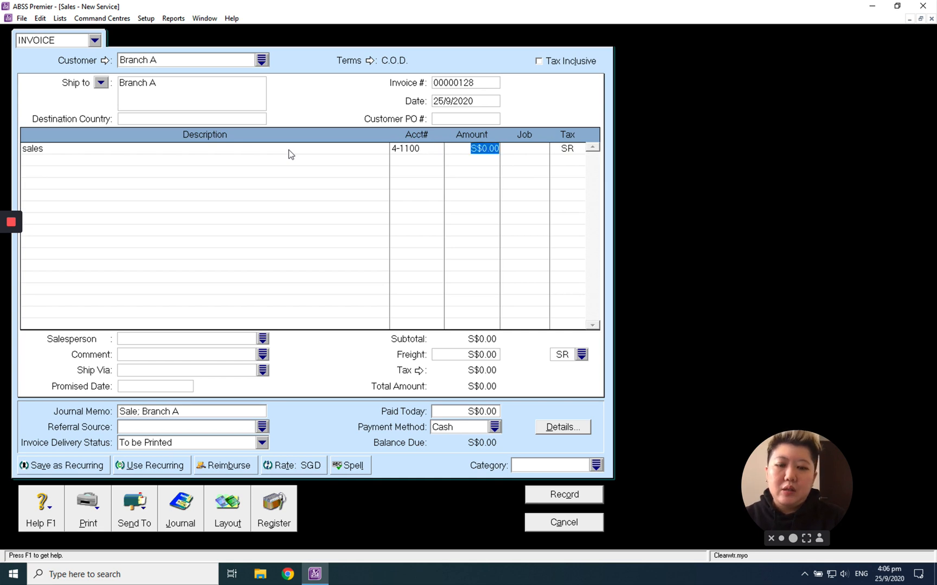
{"action": "type", "text": "200"}
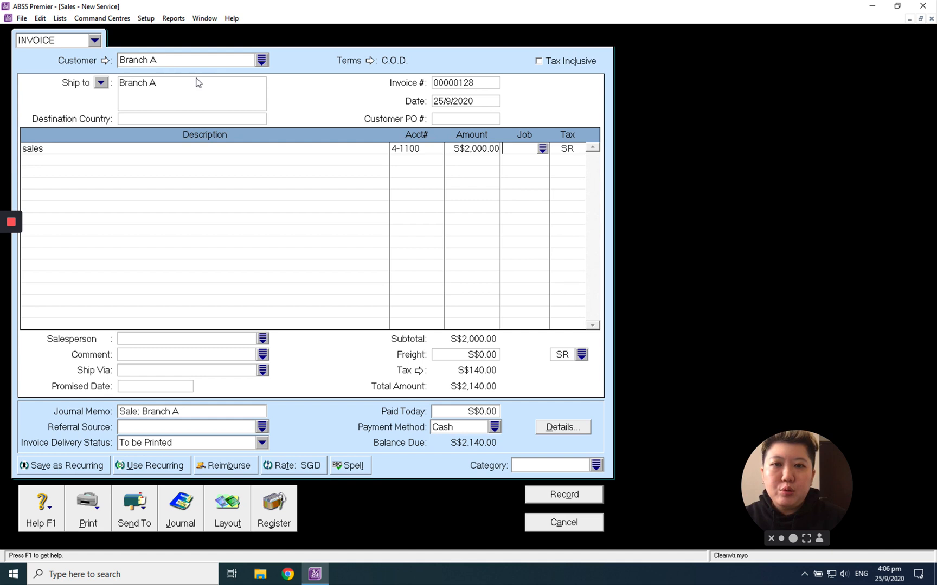
{"action": "mouse_move", "coordinate": [240, 69]}
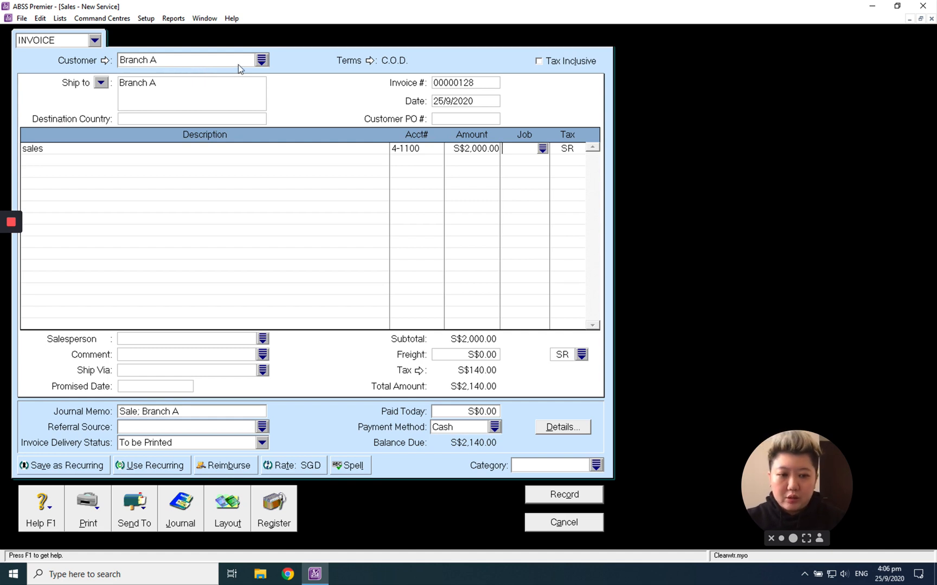
{"action": "mouse_move", "coordinate": [618, 133]}
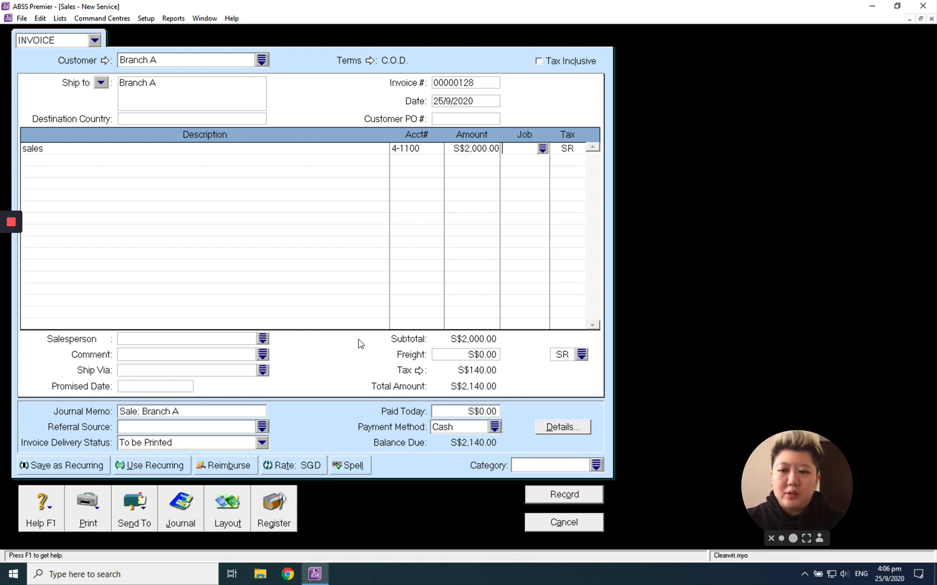
{"action": "mouse_move", "coordinate": [506, 193]}
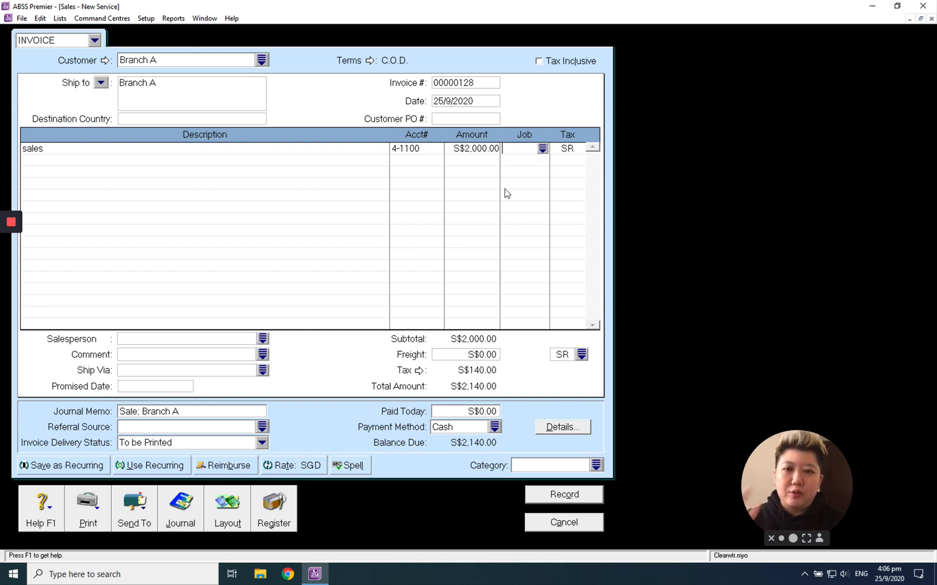
{"action": "mouse_move", "coordinate": [468, 90]}
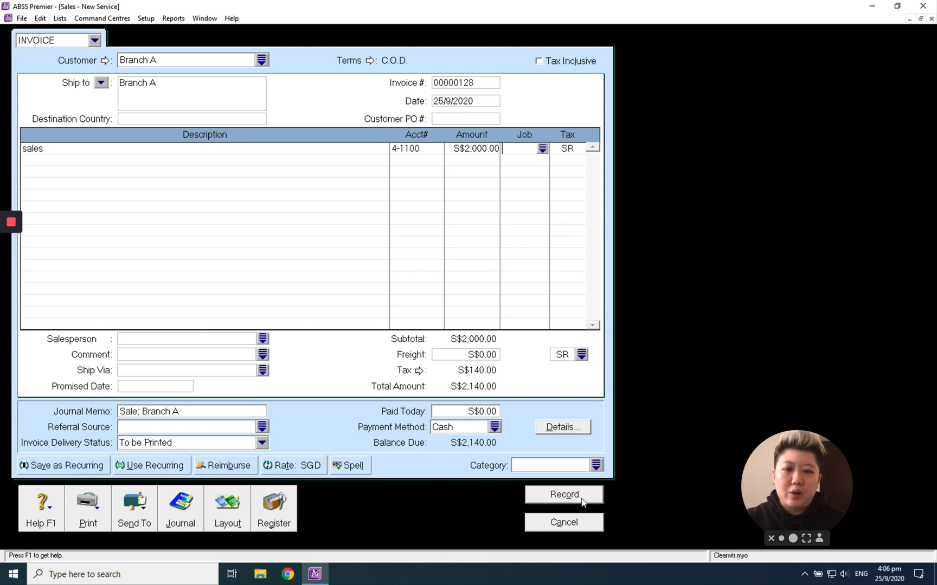
{"action": "left_click", "coordinate": [563, 494]}
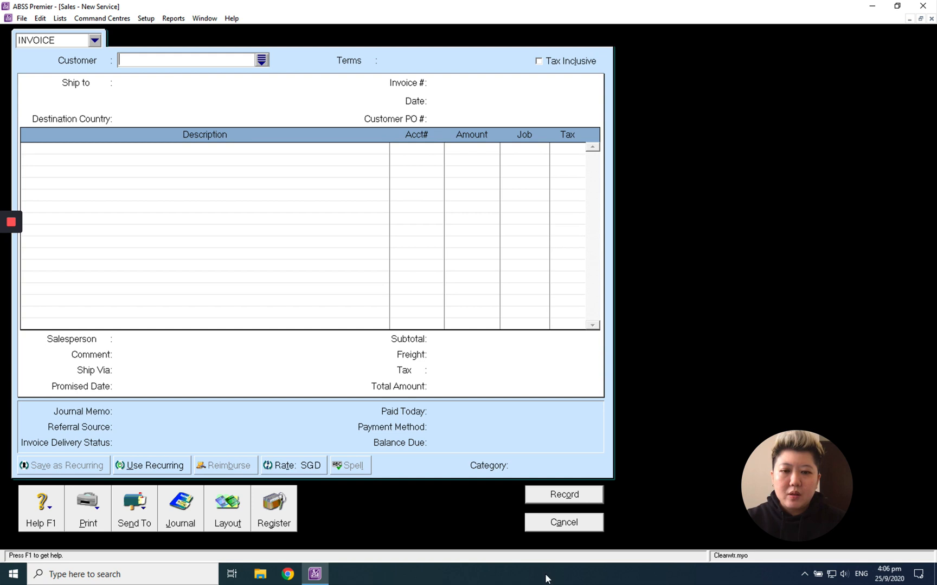
Start a Receive Payments form depositing into 1-2170 Contra - Cash
{"action": "left_click", "coordinate": [562, 522]}
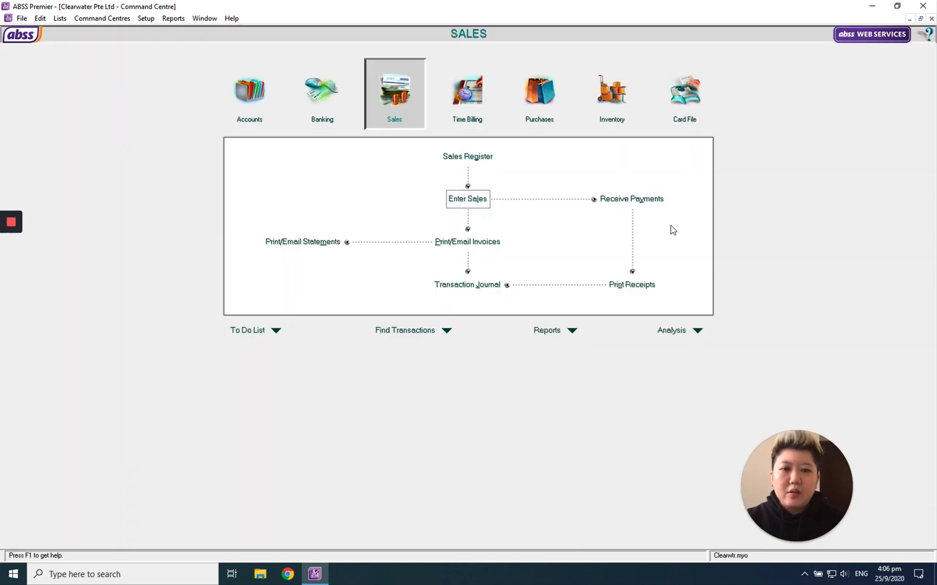
{"action": "left_click", "coordinate": [630, 199]}
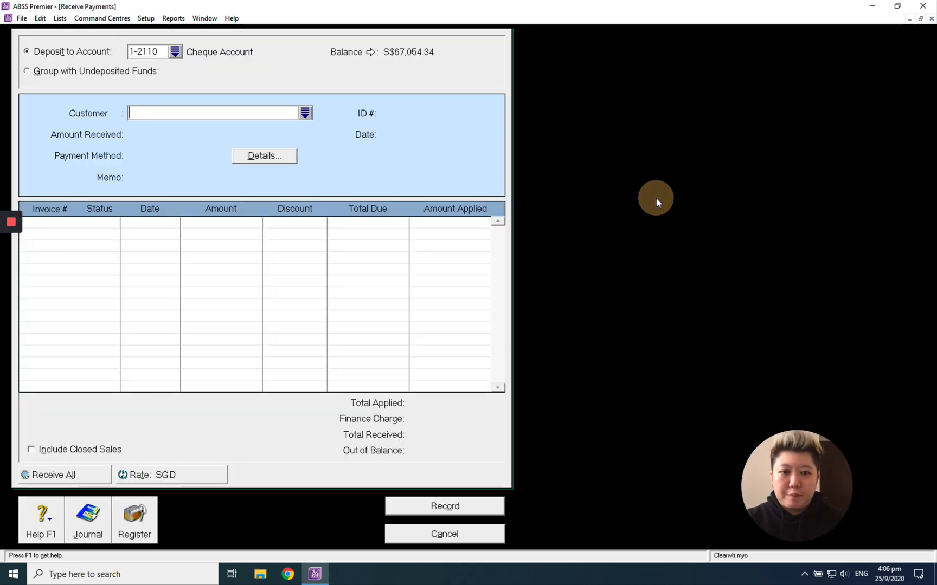
{"action": "mouse_move", "coordinate": [656, 276]}
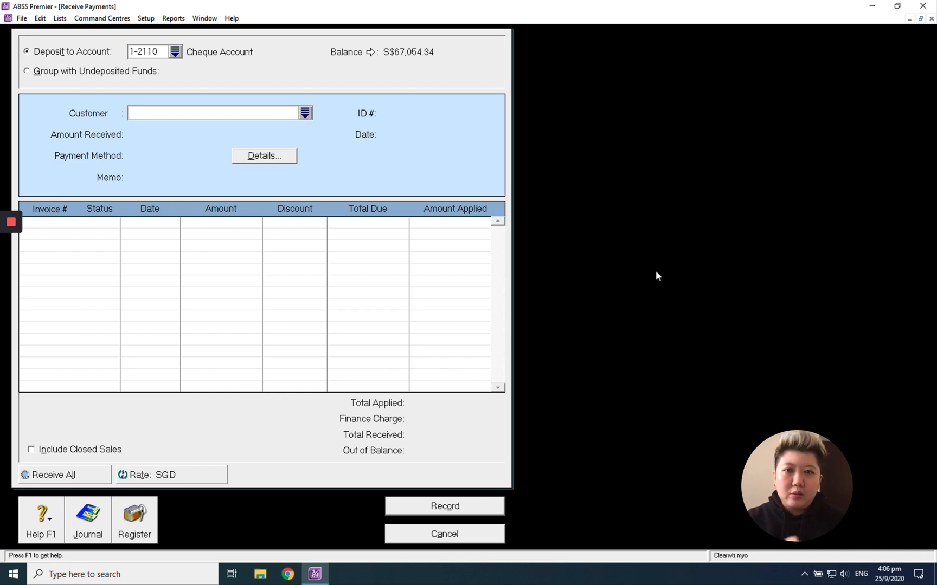
{"action": "left_click", "coordinate": [215, 113]}
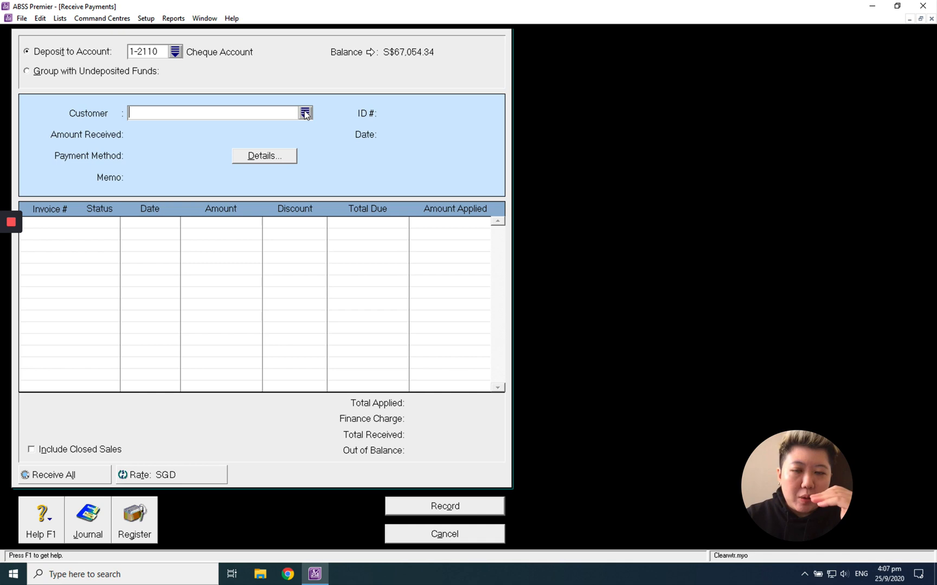
{"action": "mouse_move", "coordinate": [182, 58]}
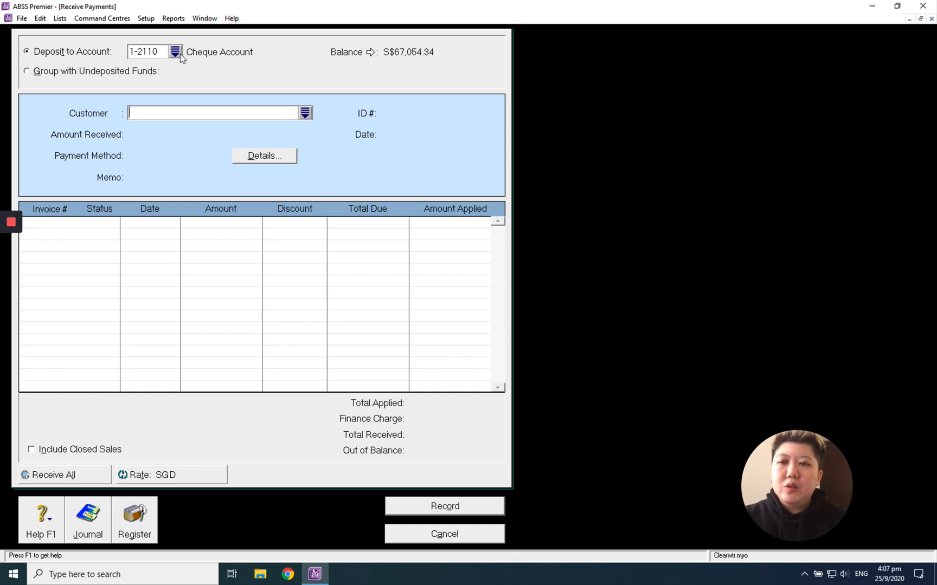
{"action": "left_click", "coordinate": [176, 52]}
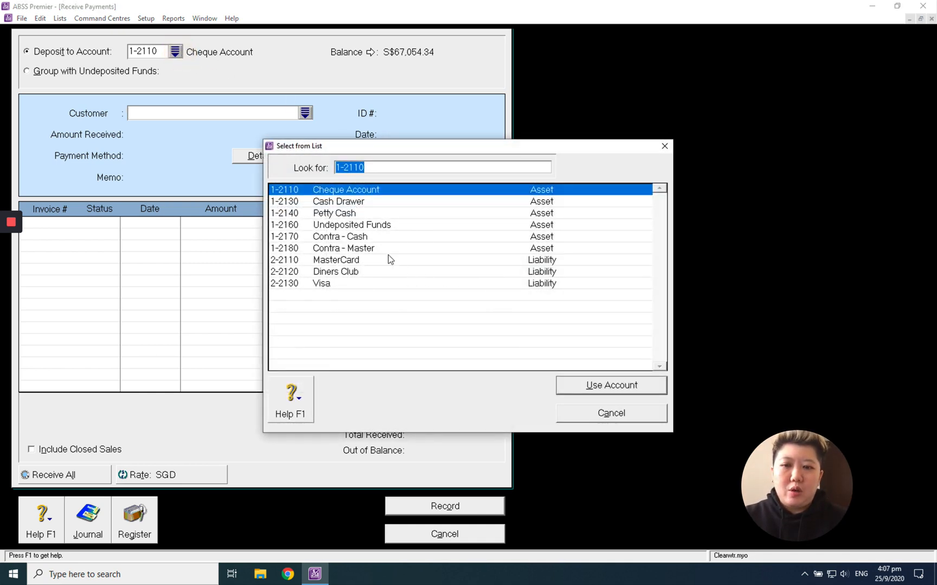
{"action": "left_click", "coordinate": [340, 236]}
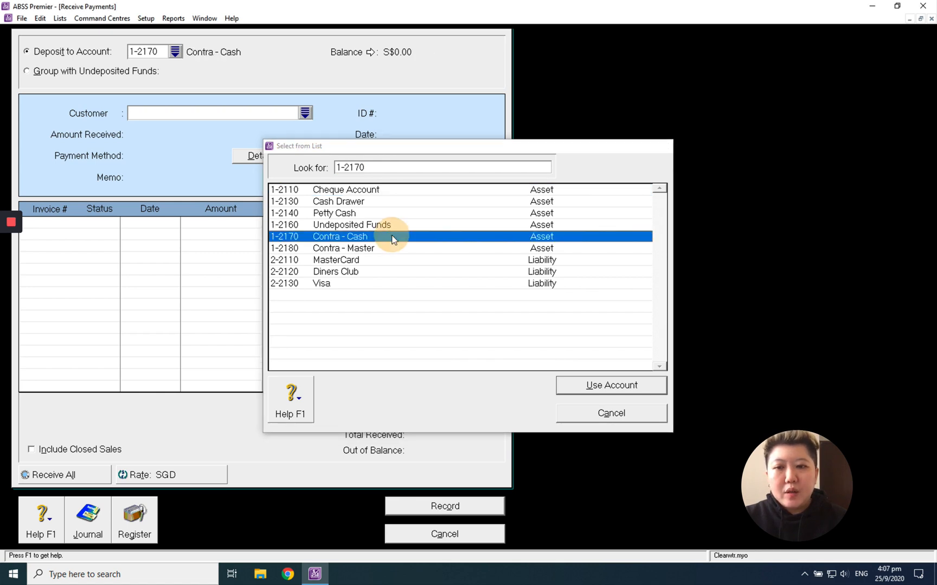
{"action": "left_click", "coordinate": [610, 385]}
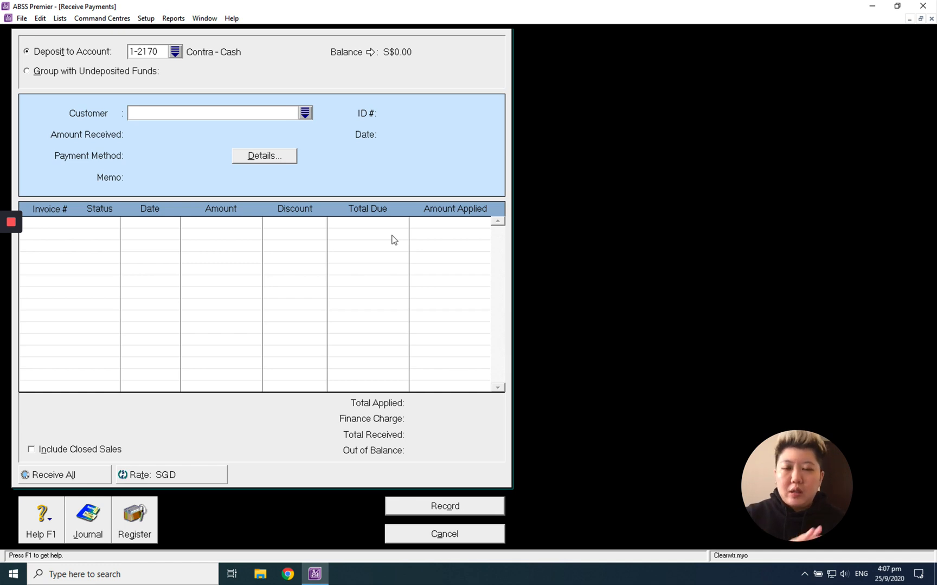
{"action": "mouse_move", "coordinate": [164, 54]}
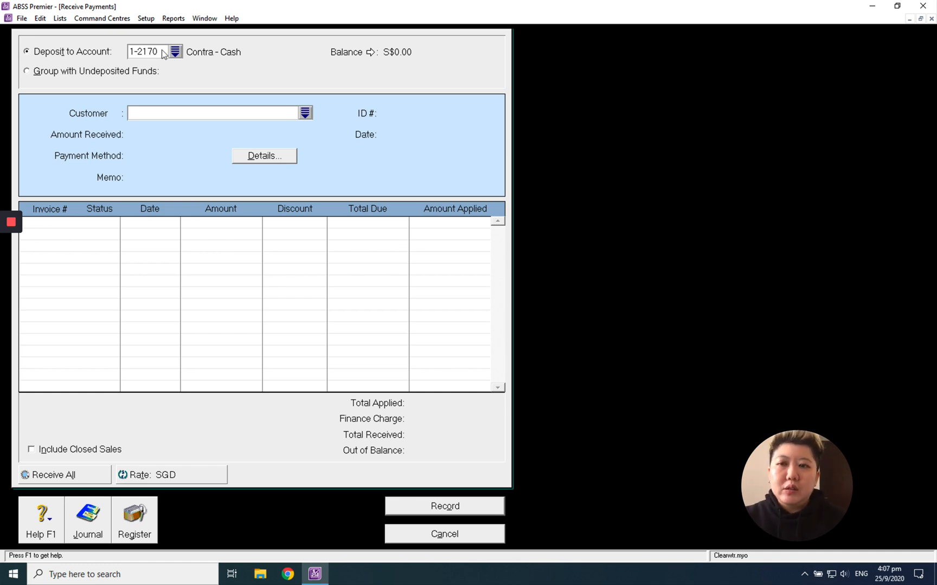
{"action": "left_click", "coordinate": [175, 52]}
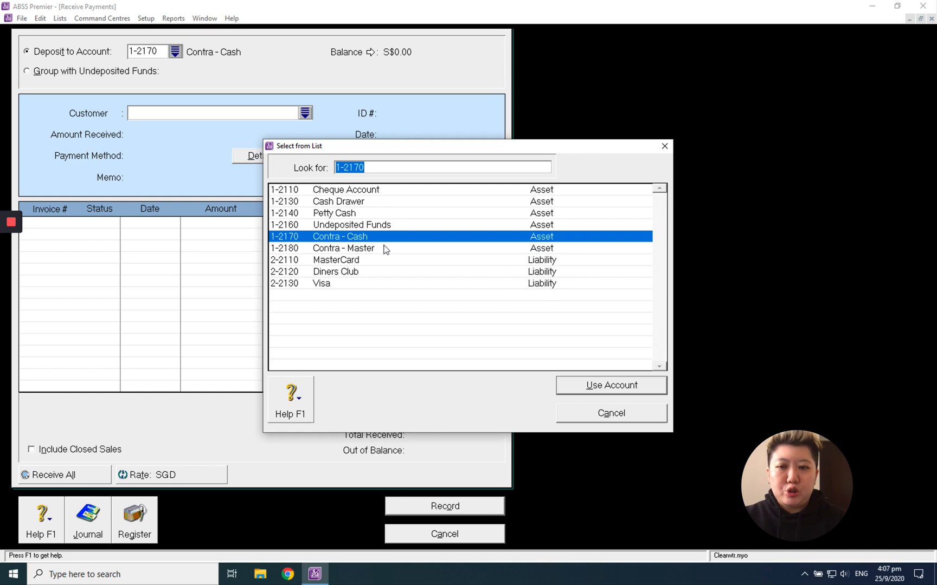
{"action": "mouse_move", "coordinate": [380, 239]}
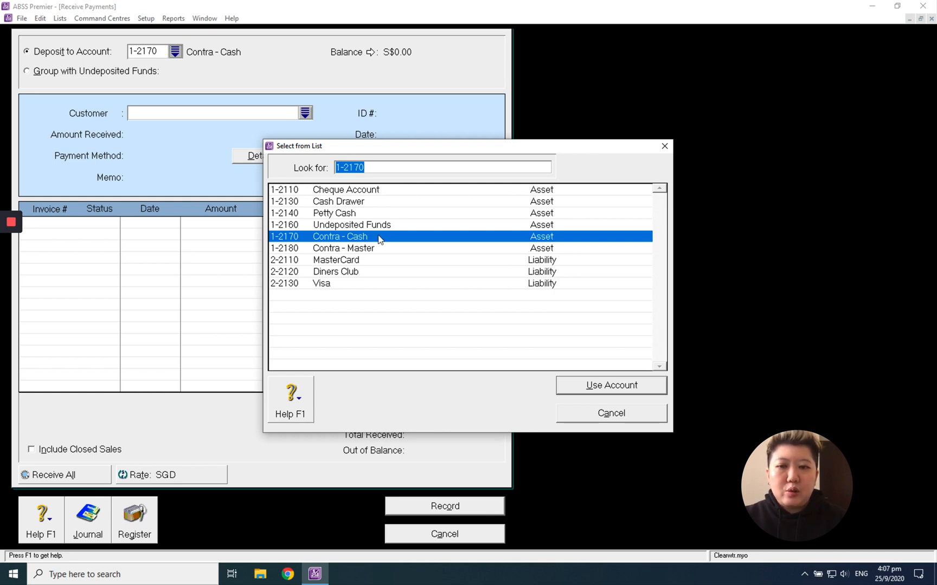
{"action": "mouse_move", "coordinate": [566, 278]}
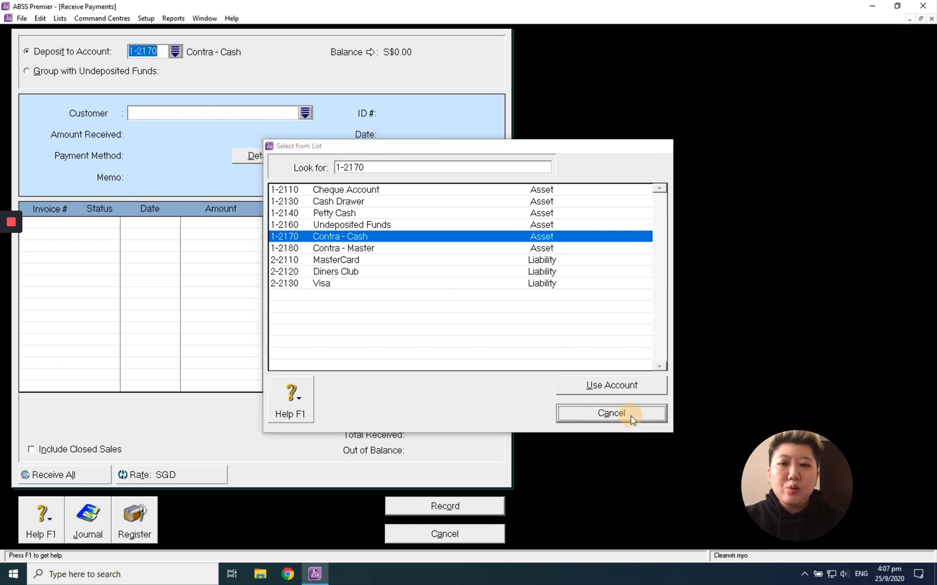
{"action": "left_click", "coordinate": [609, 414]}
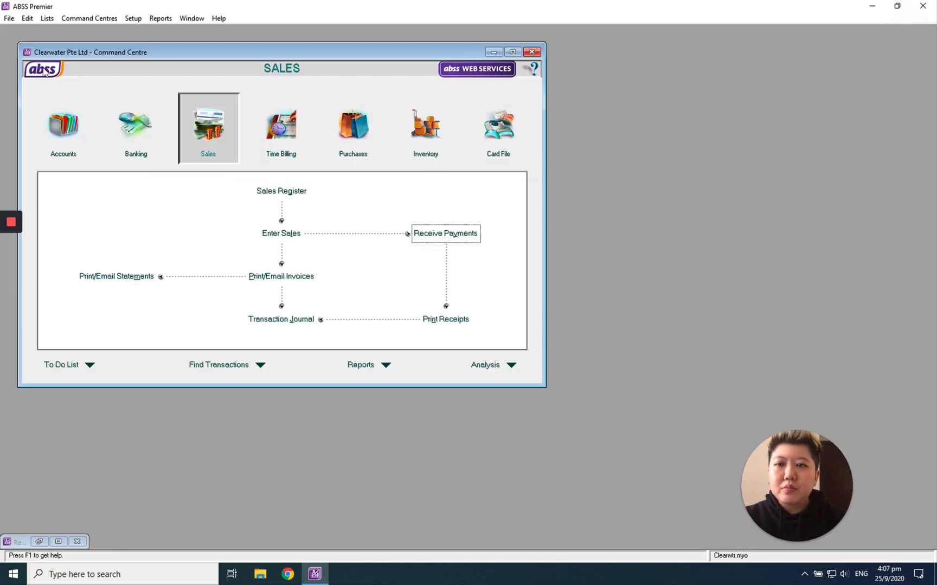
Confirm in the Accounts List that Contra - Cash is a zero-balance Bank account
{"action": "left_click", "coordinate": [63, 128]}
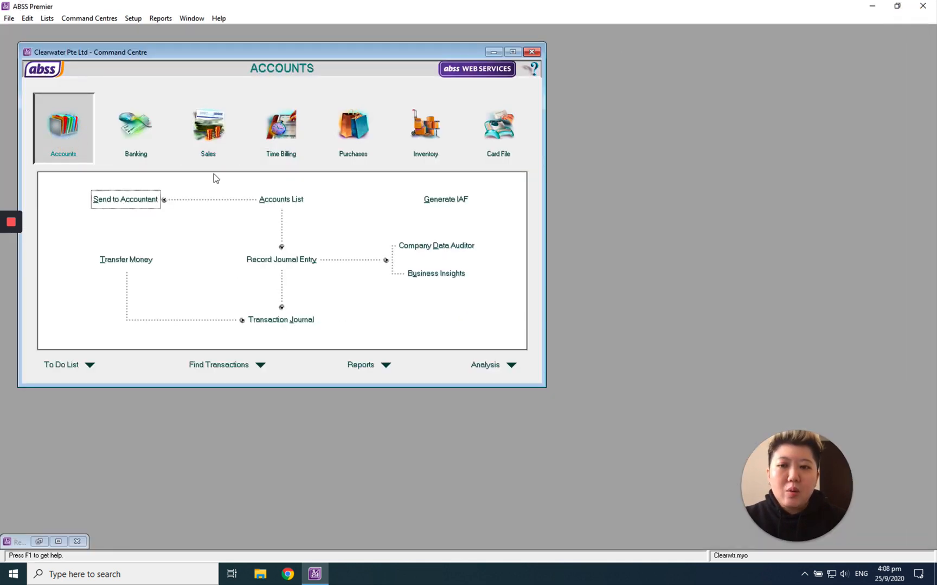
{"action": "left_click", "coordinate": [281, 198]}
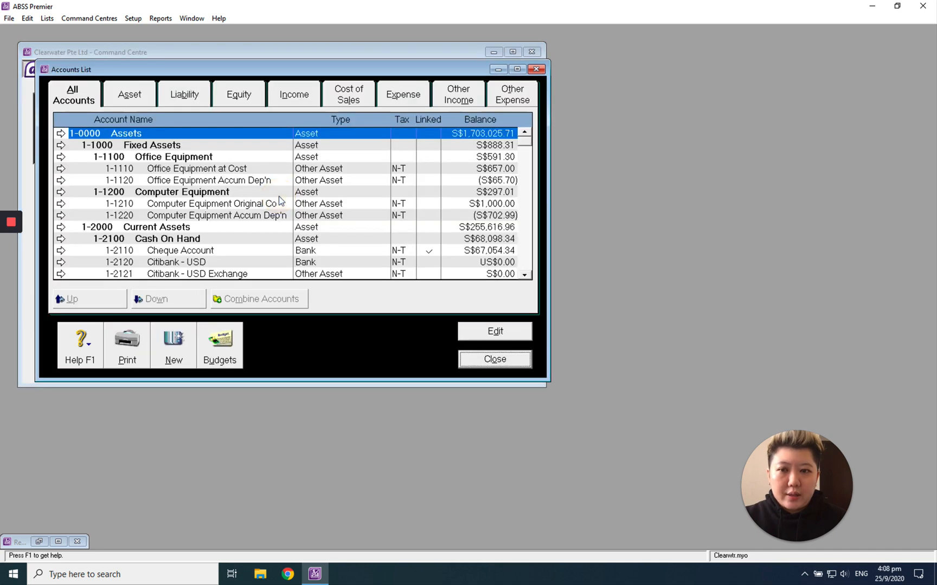
{"action": "left_click", "coordinate": [516, 69]}
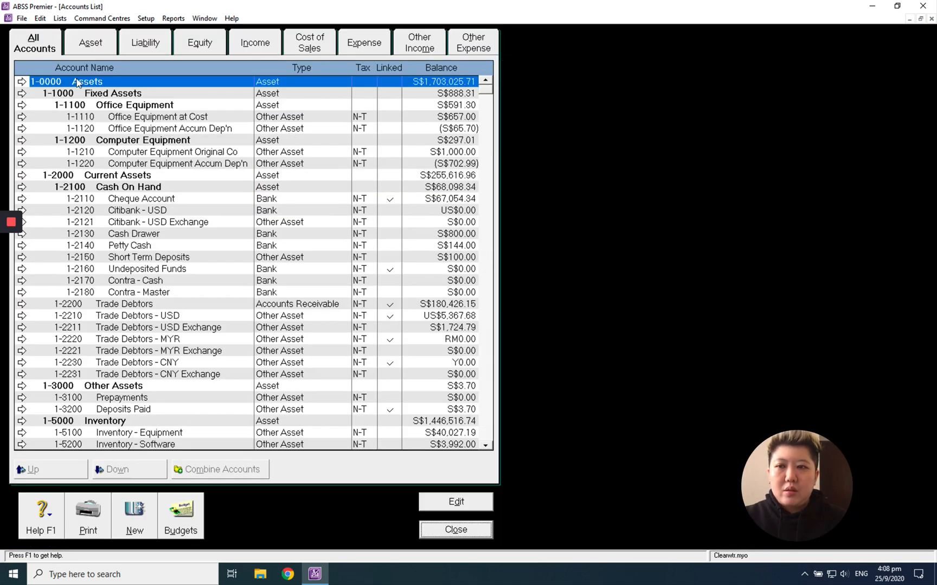
{"action": "left_click", "coordinate": [127, 186]}
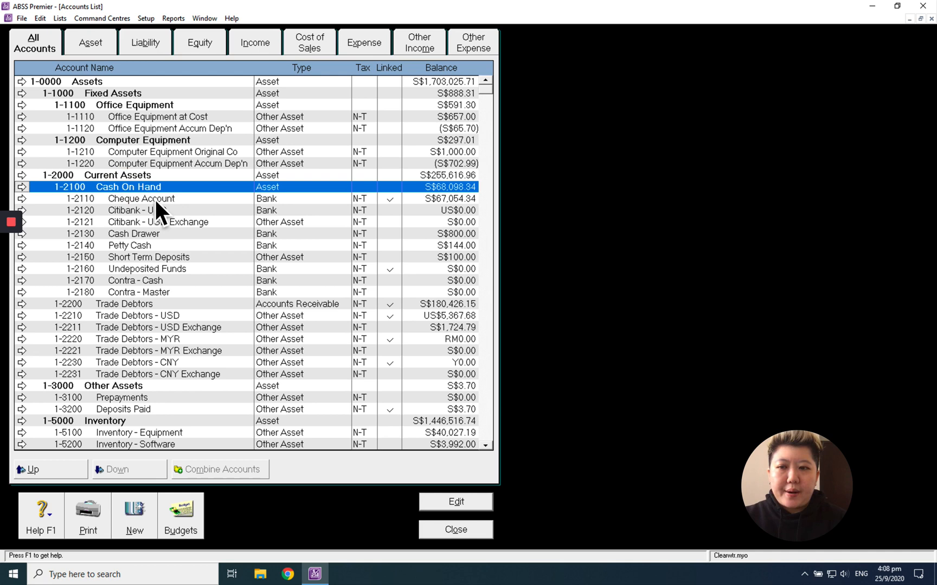
{"action": "mouse_move", "coordinate": [143, 488]}
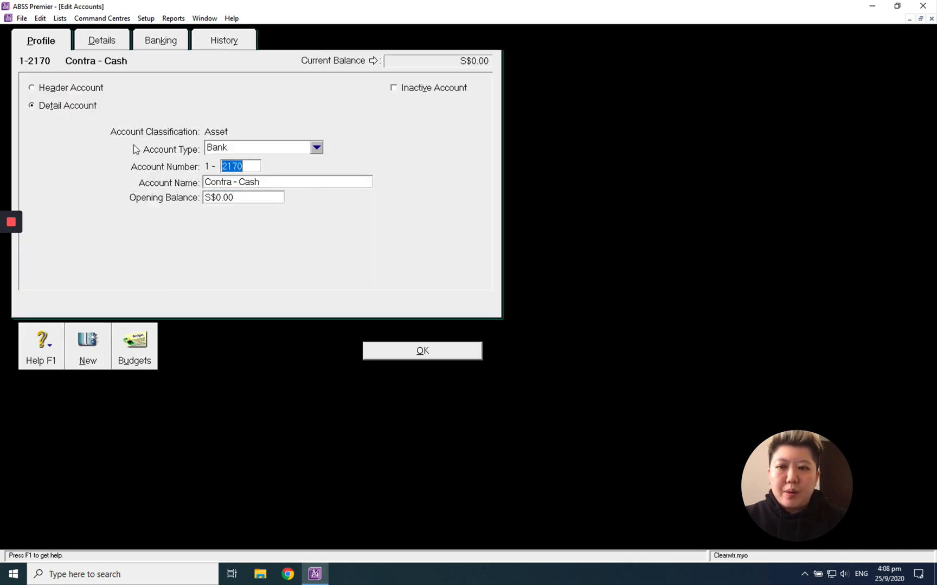
{"action": "mouse_move", "coordinate": [238, 149]}
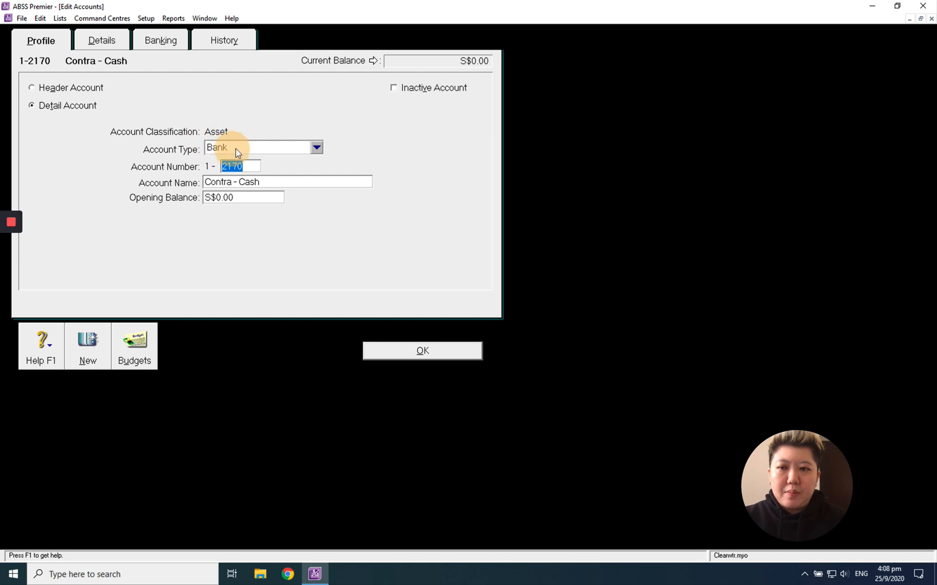
{"action": "mouse_move", "coordinate": [276, 190]}
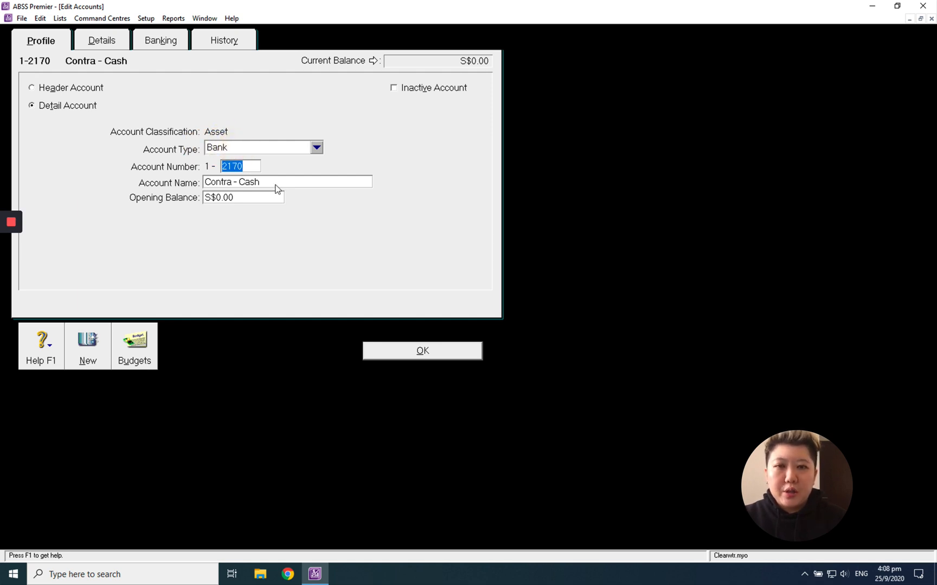
{"action": "left_click", "coordinate": [421, 351]}
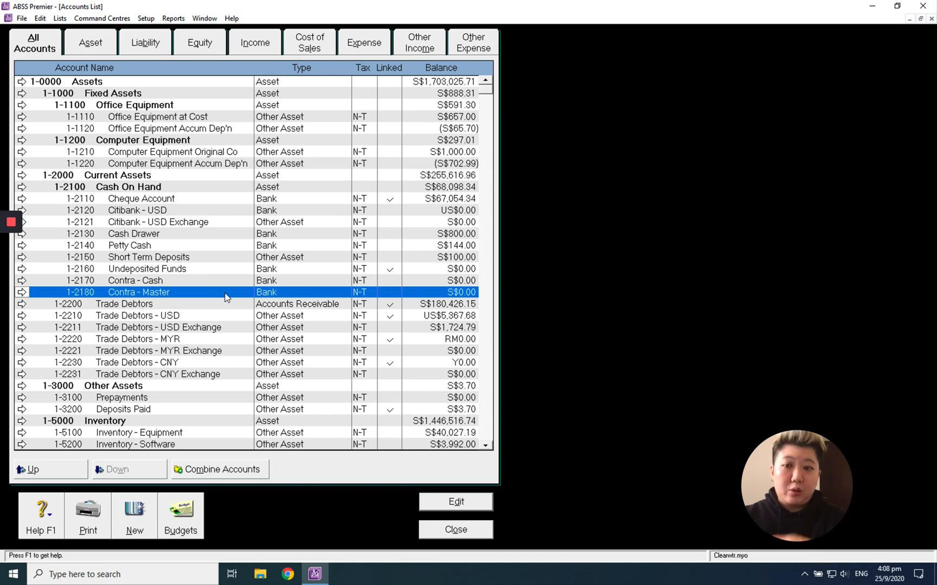
{"action": "left_click", "coordinate": [455, 529]}
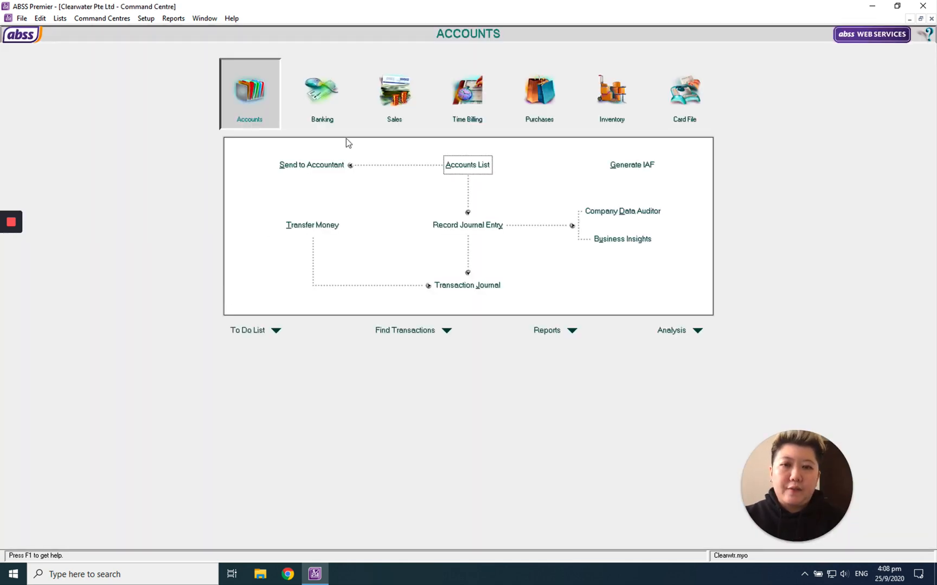
Receive S$1,000 from Branch A into Contra - Cash against invoice 00000128
{"action": "left_click", "coordinate": [394, 92]}
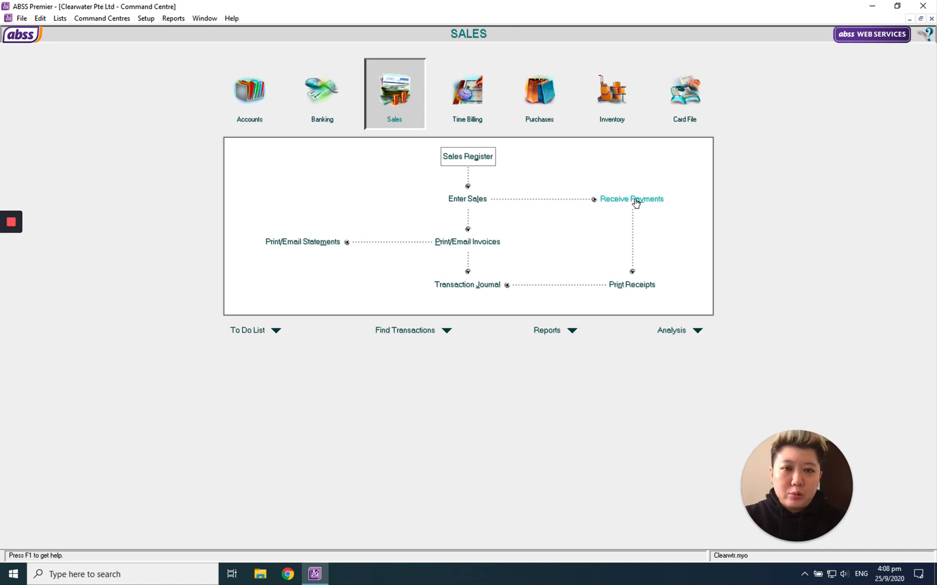
{"action": "left_click", "coordinate": [631, 199]}
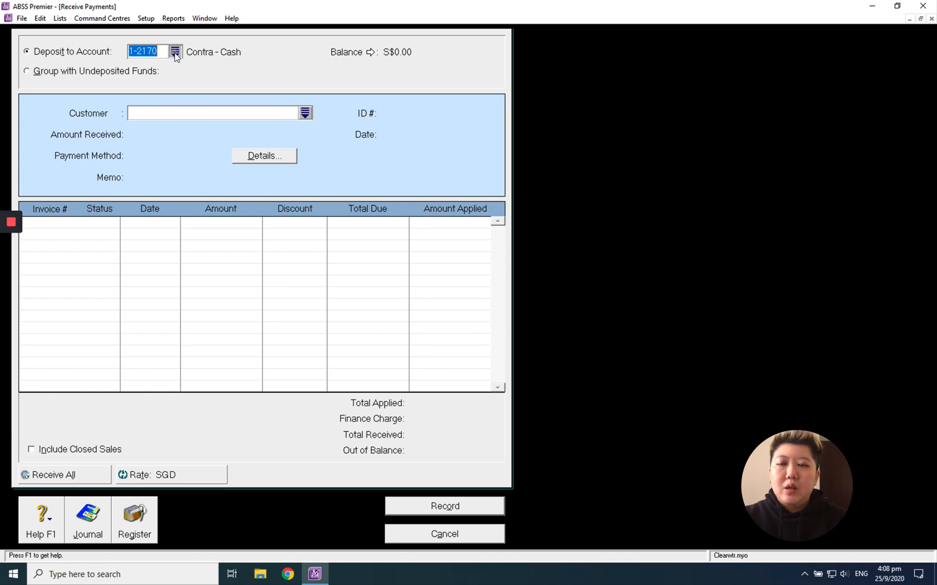
{"action": "left_click", "coordinate": [175, 52]}
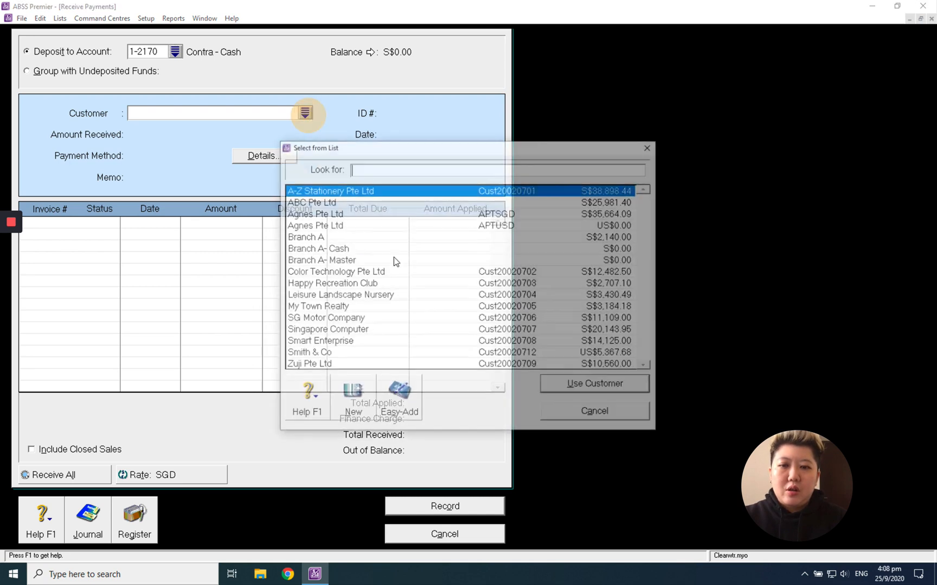
{"action": "double_click", "coordinate": [306, 237]}
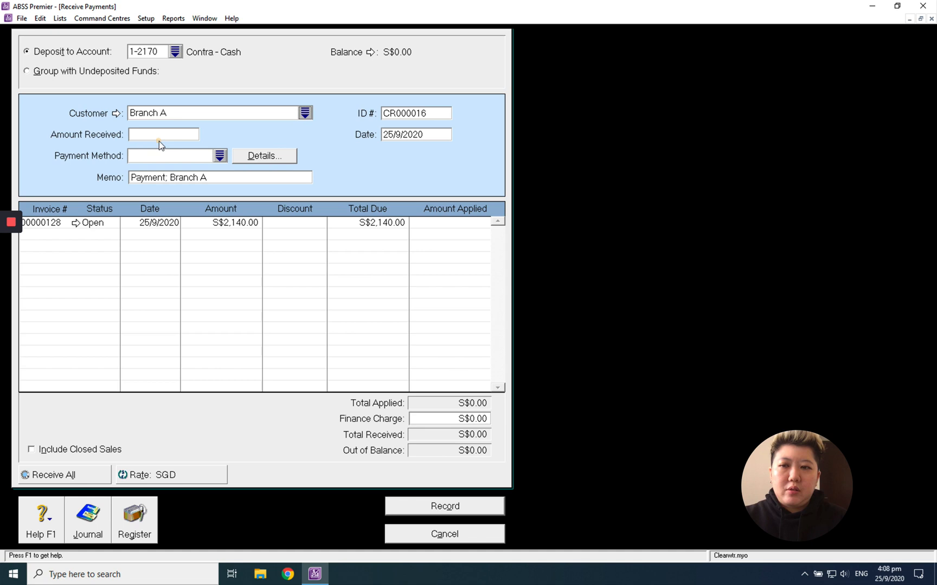
{"action": "left_click", "coordinate": [163, 134]}
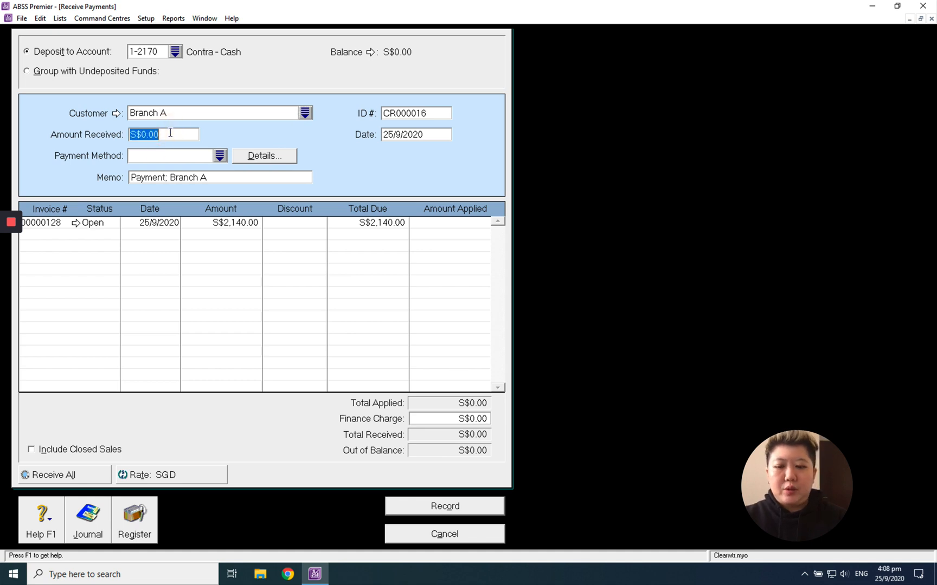
{"action": "type", "text": "1000"}
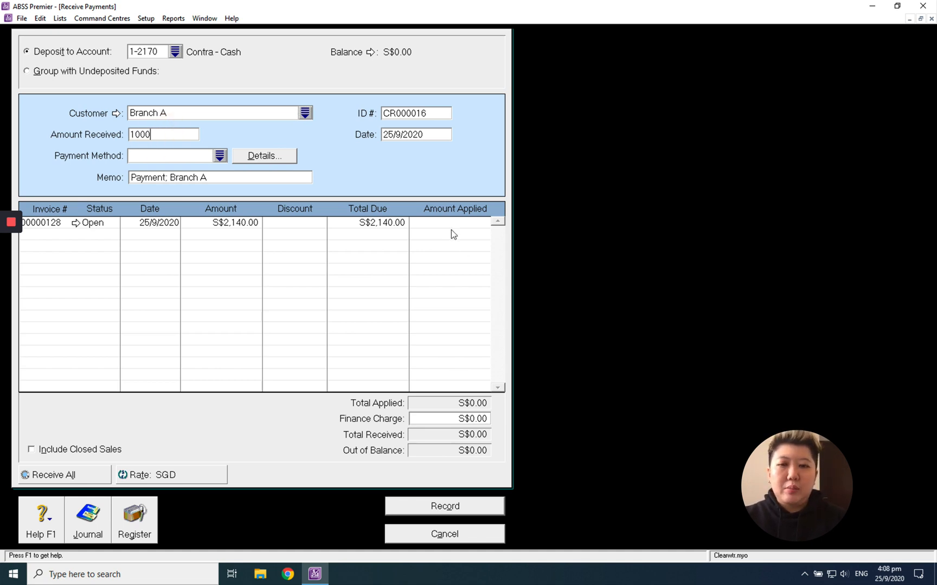
{"action": "left_click", "coordinate": [466, 222]}
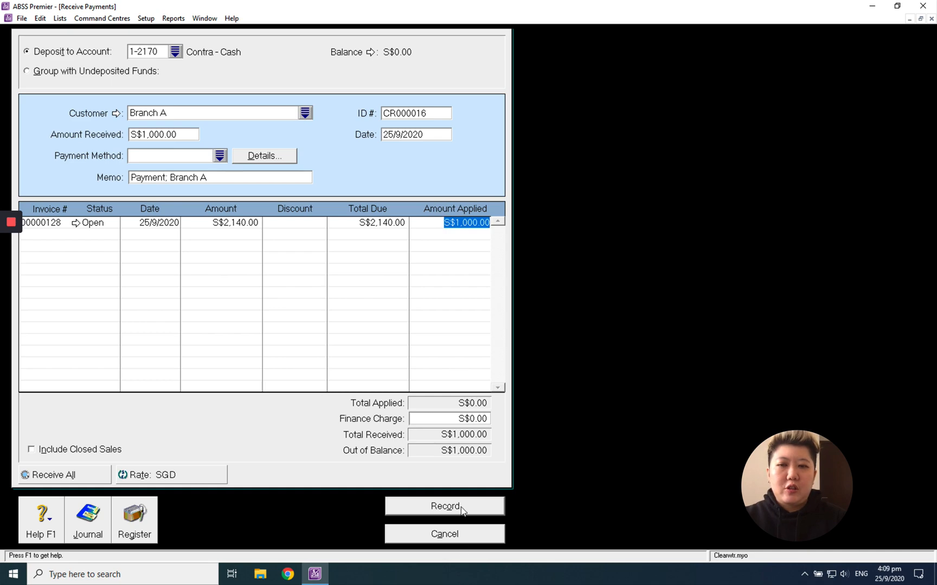
{"action": "left_click", "coordinate": [175, 52]}
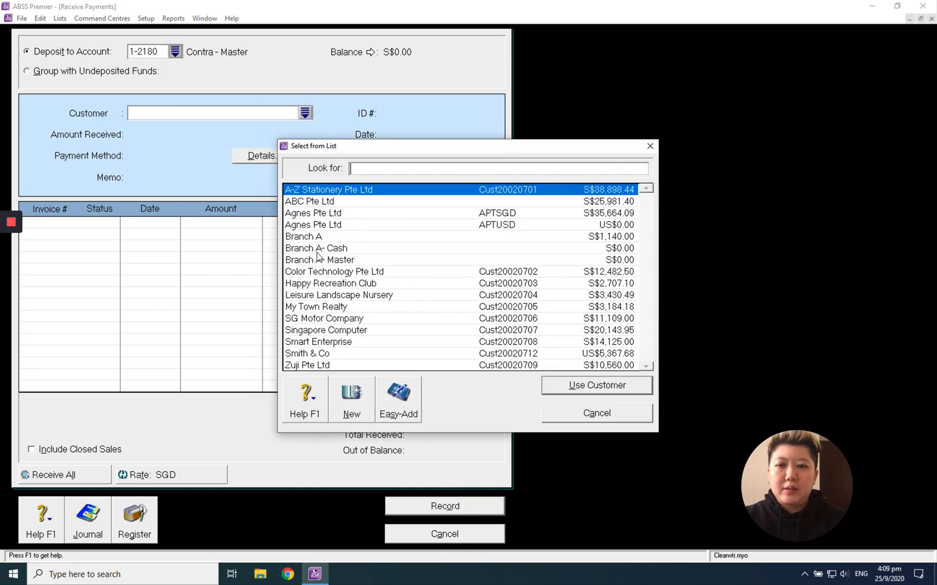
Receive Branch A's remaining S$1,140 into Contra - Master and close the payment form
{"action": "double_click", "coordinate": [303, 236]}
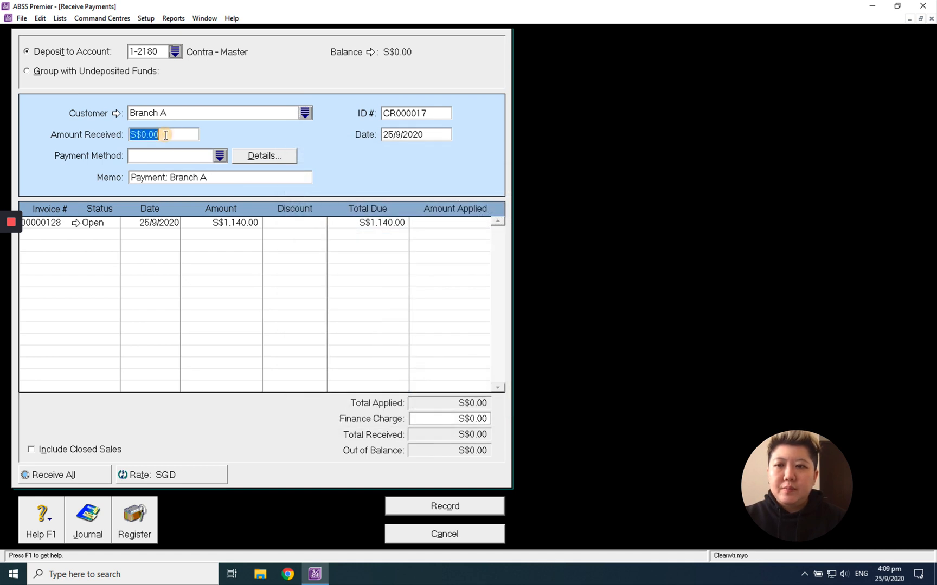
{"action": "type", "text": "1140"}
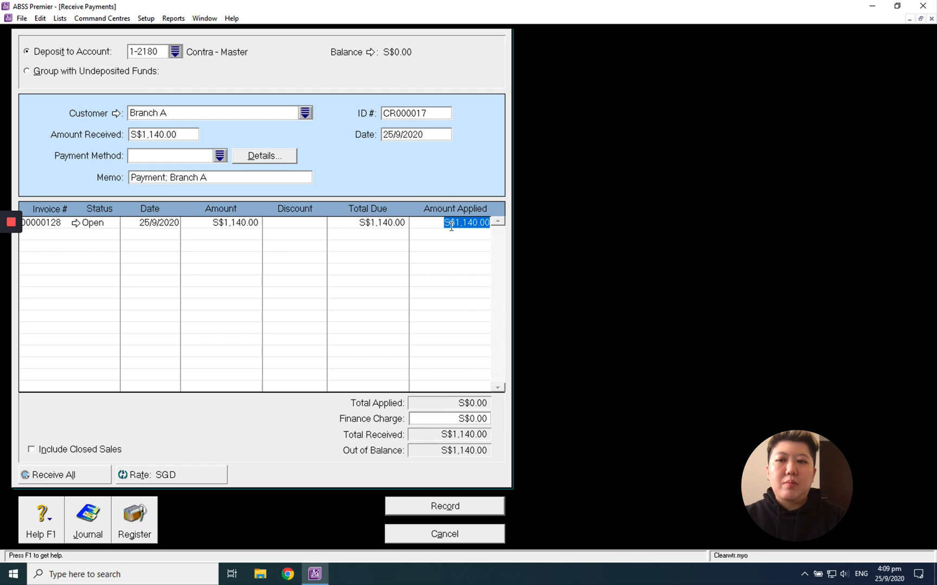
{"action": "mouse_move", "coordinate": [481, 502]}
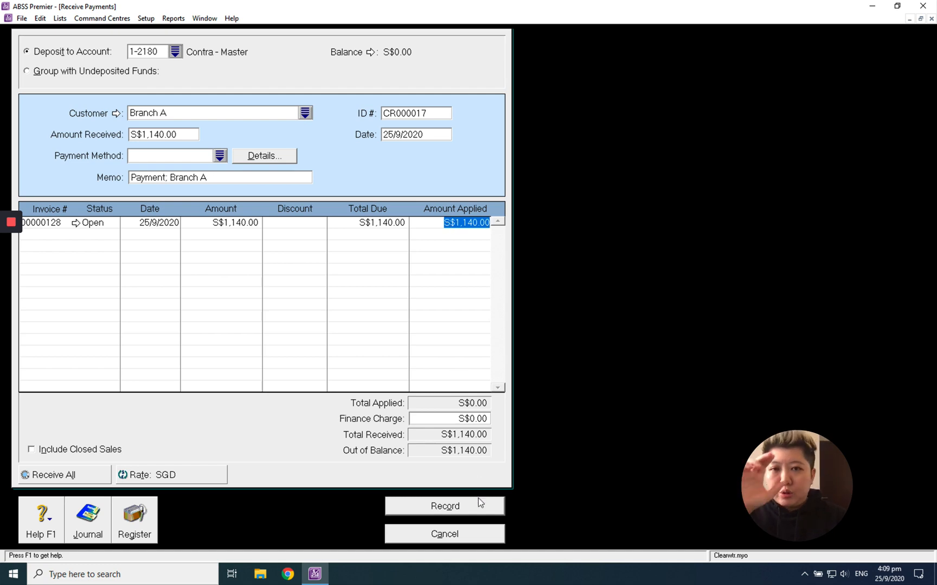
{"action": "left_click", "coordinate": [444, 506]}
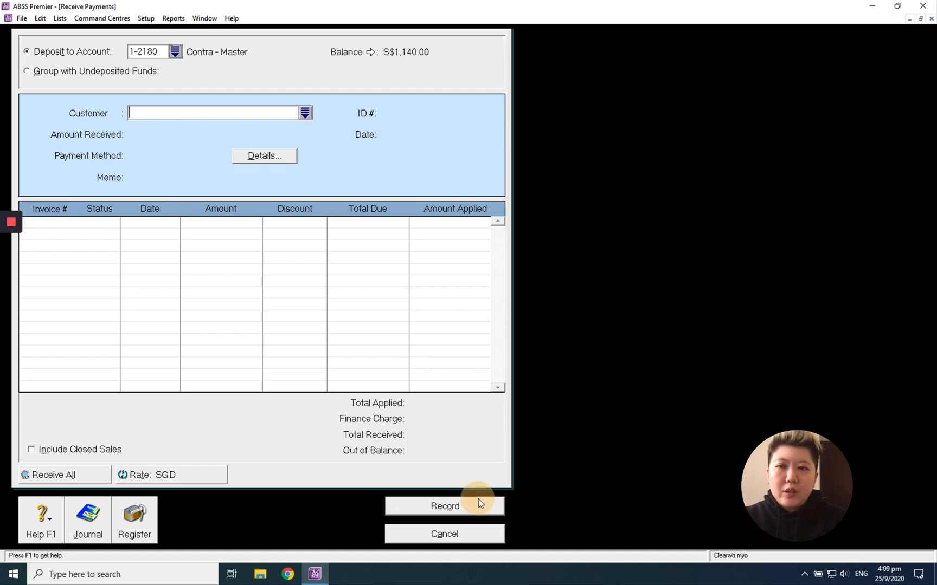
{"action": "left_click", "coordinate": [444, 533]}
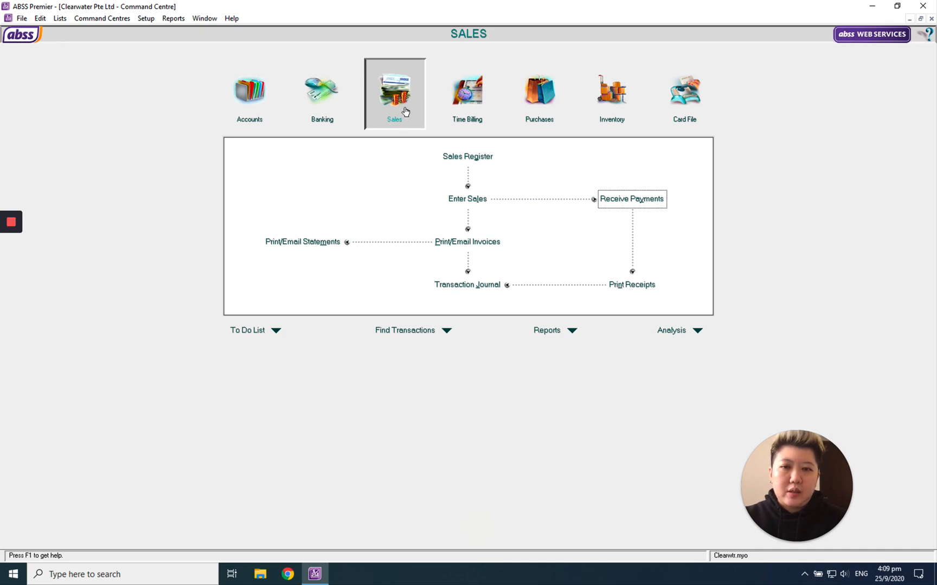
{"action": "left_click", "coordinate": [467, 156]}
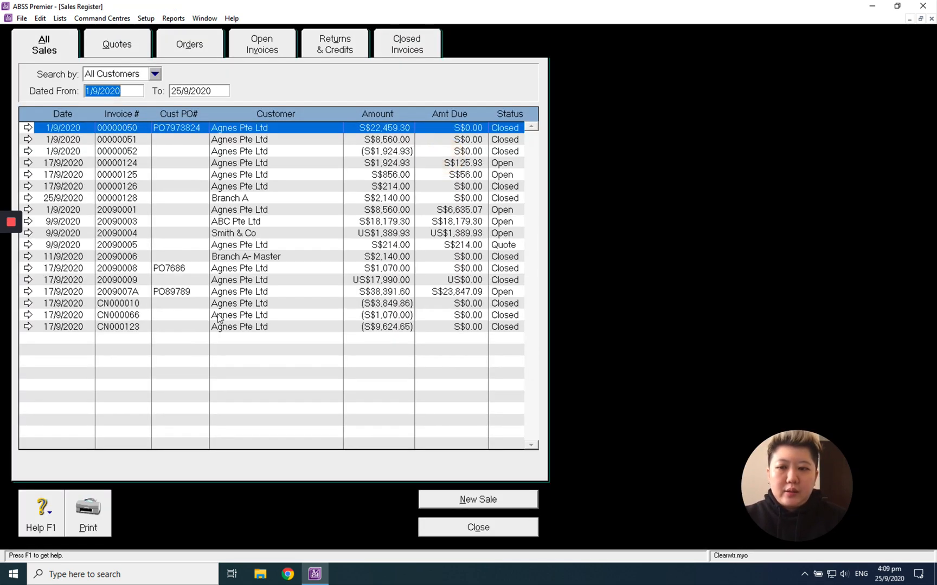
{"action": "mouse_move", "coordinate": [238, 335]}
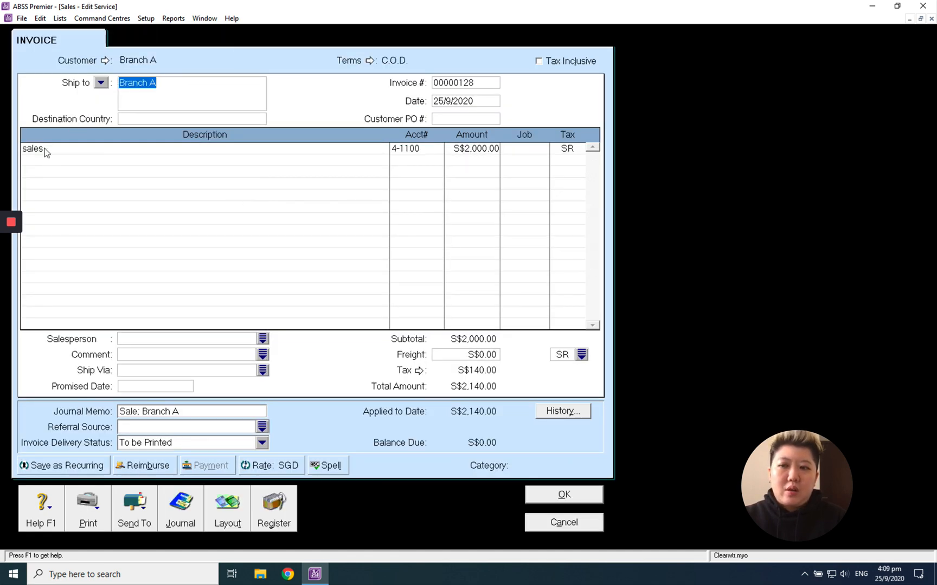
{"action": "left_click", "coordinate": [417, 148]}
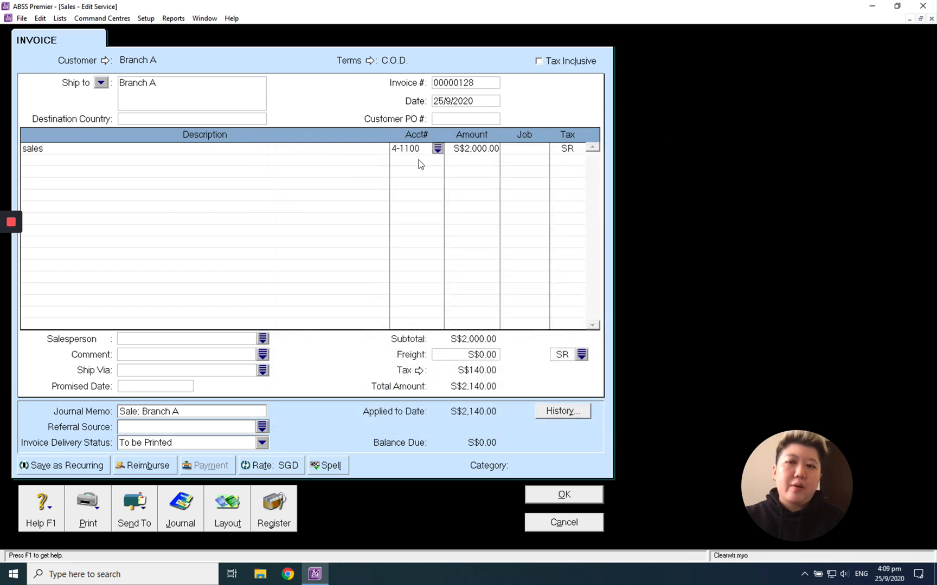
{"action": "mouse_move", "coordinate": [467, 165]}
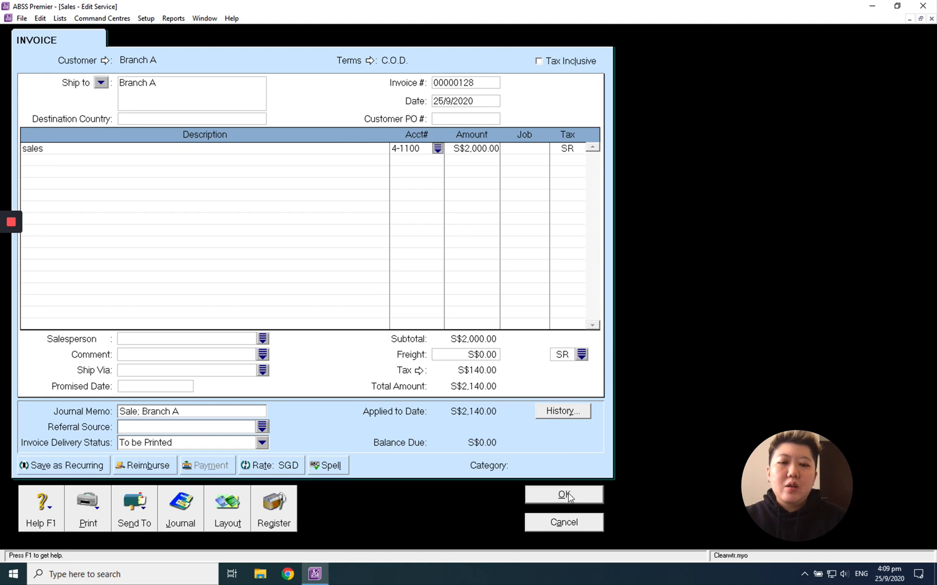
{"action": "left_click", "coordinate": [562, 494]}
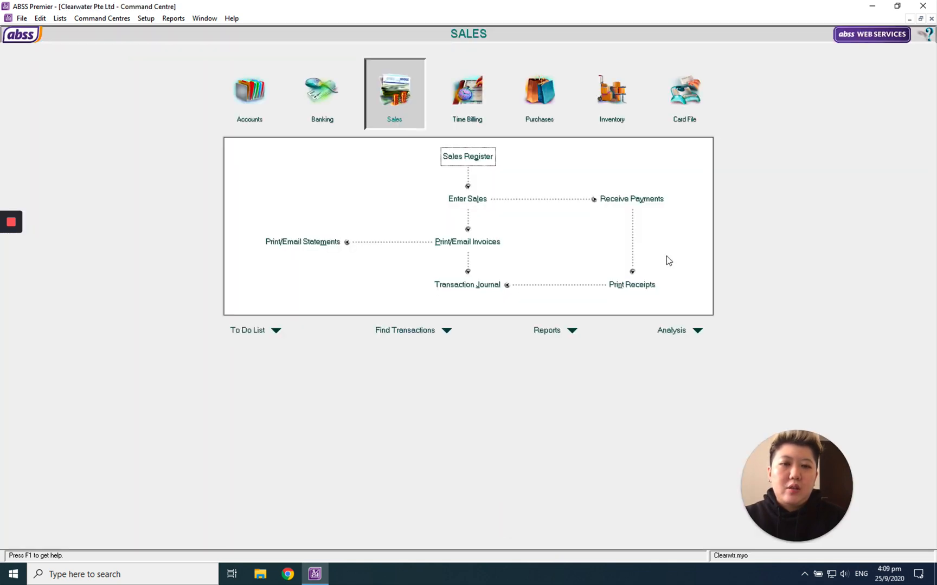
{"action": "left_click", "coordinate": [631, 199]}
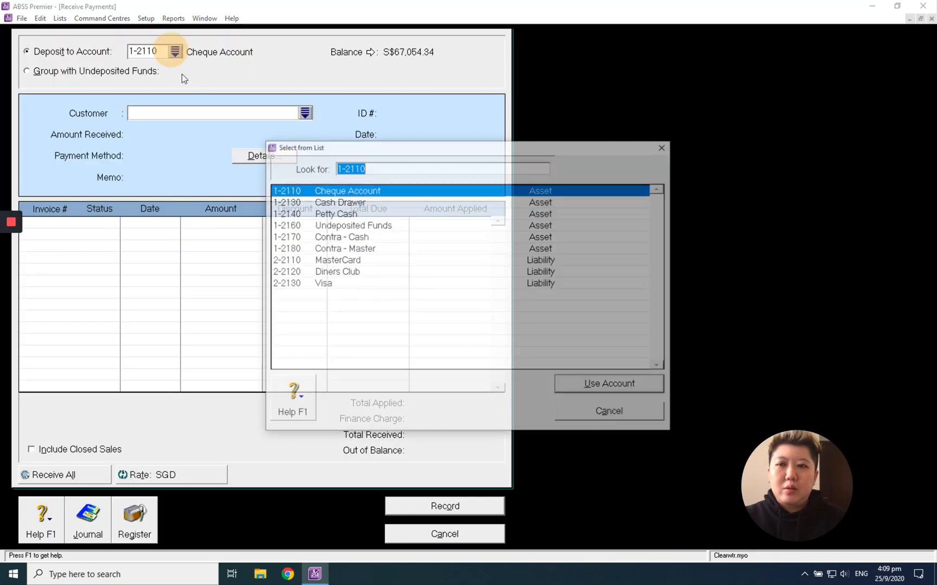
{"action": "left_click", "coordinate": [338, 237]}
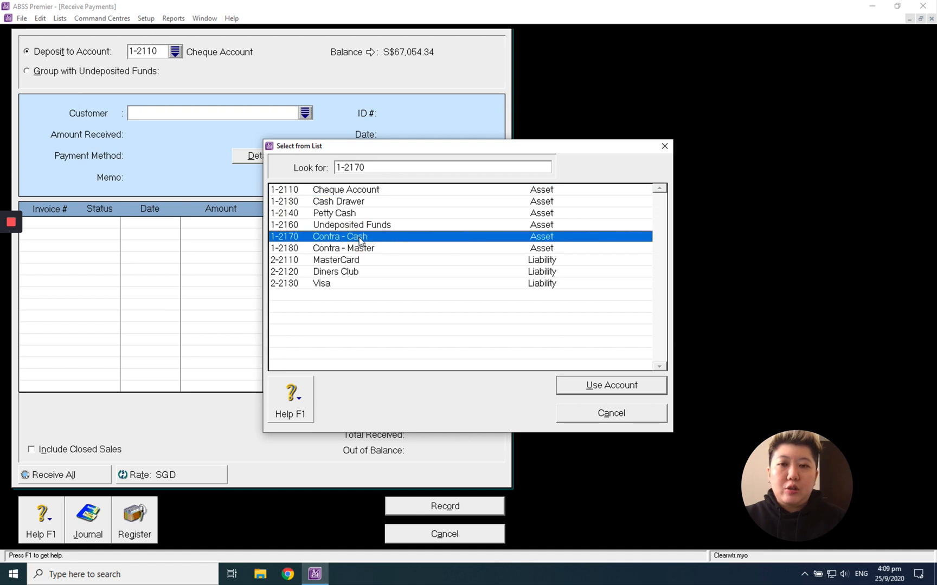
{"action": "mouse_move", "coordinate": [400, 259]}
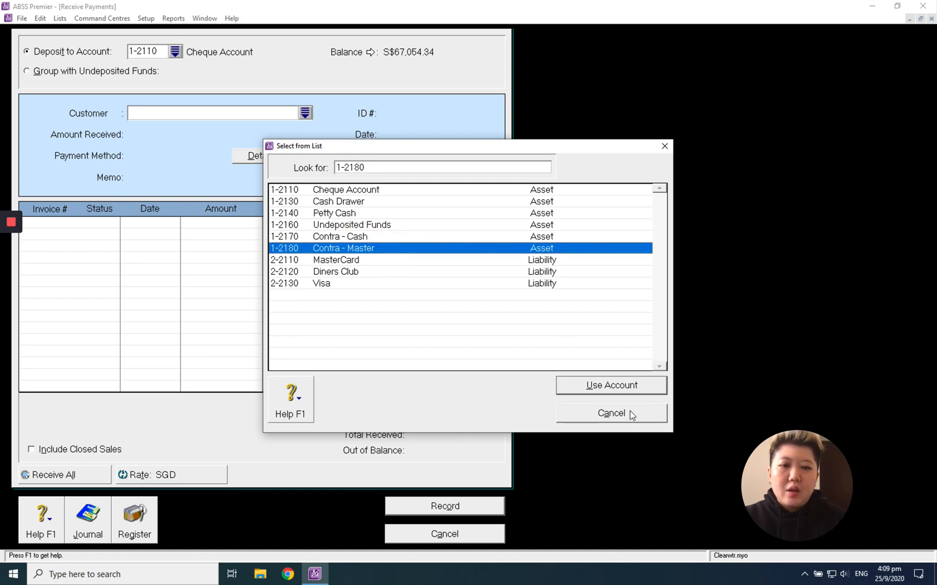
{"action": "left_click", "coordinate": [610, 413]}
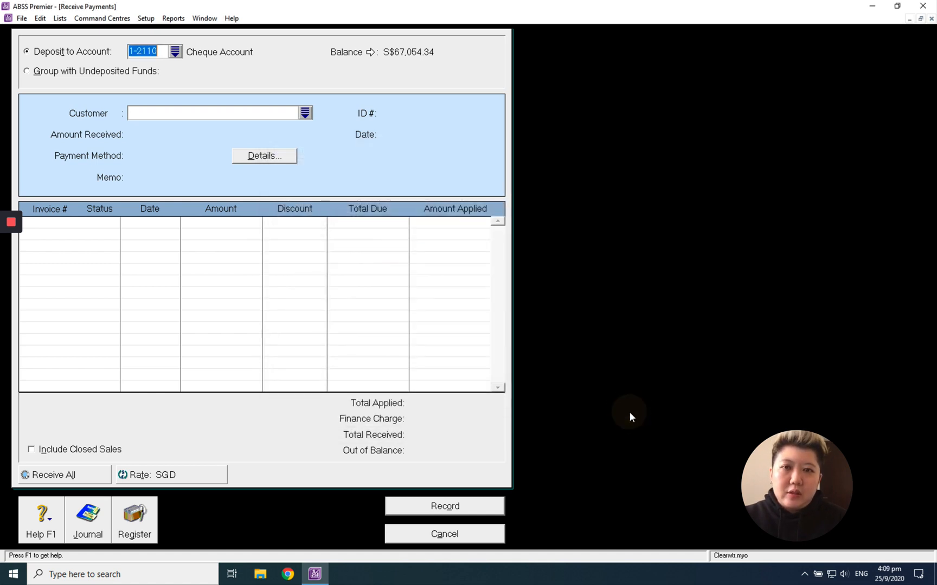
{"action": "mouse_move", "coordinate": [439, 571]}
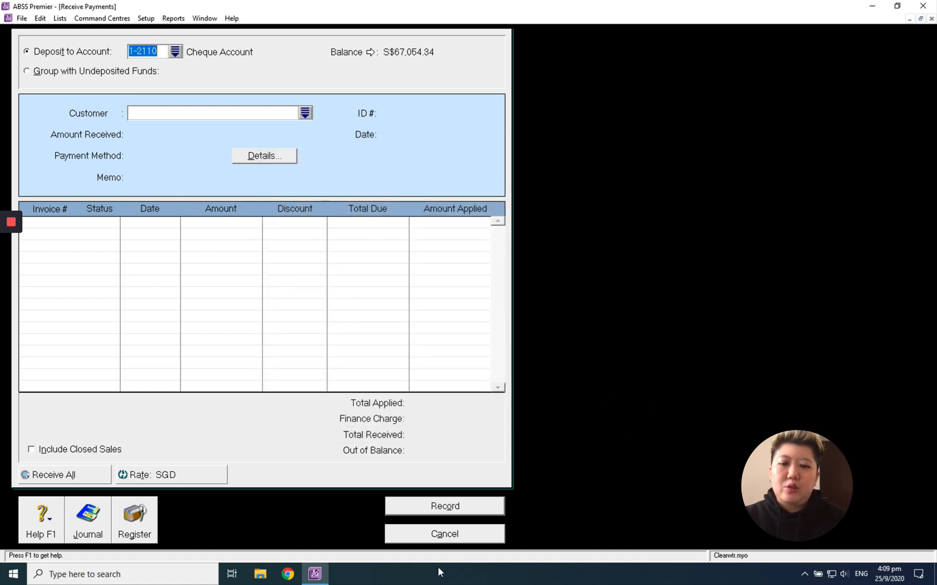
{"action": "mouse_move", "coordinate": [443, 534]}
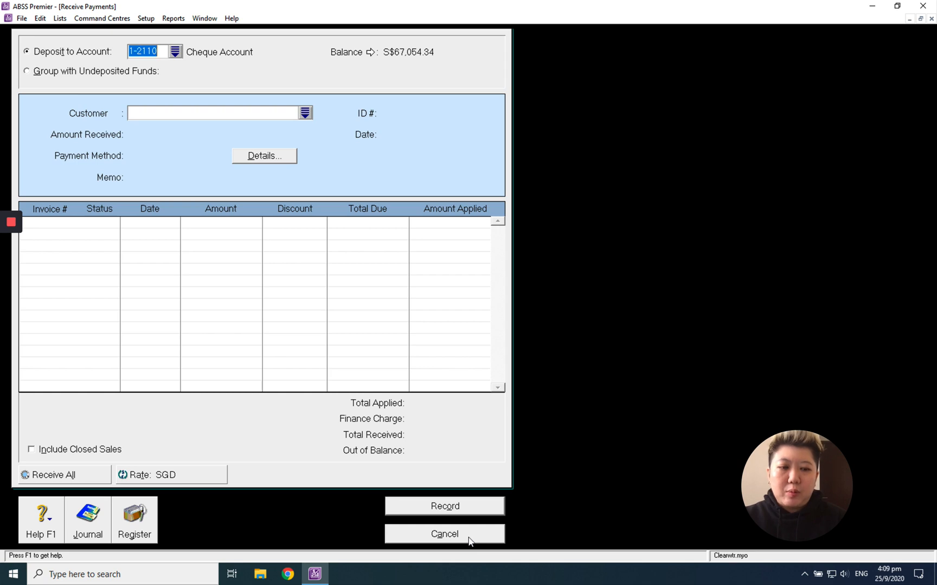
{"action": "left_click", "coordinate": [444, 534]}
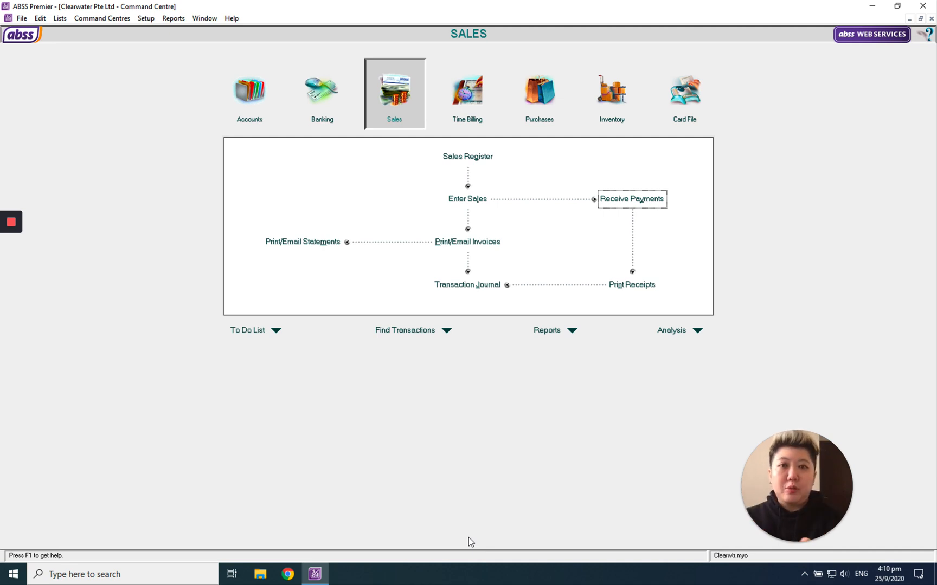
{"action": "mouse_move", "coordinate": [246, 121]}
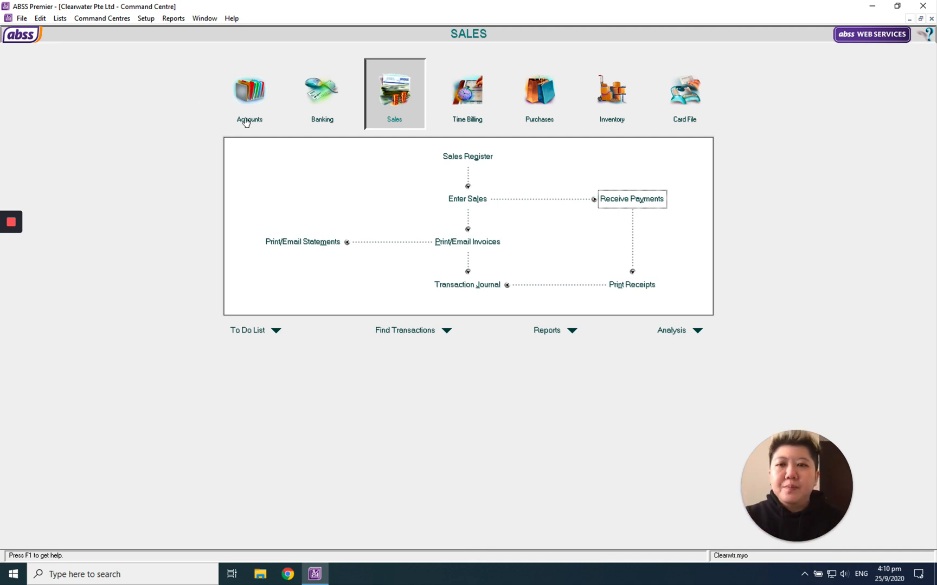
{"action": "mouse_move", "coordinate": [321, 99]}
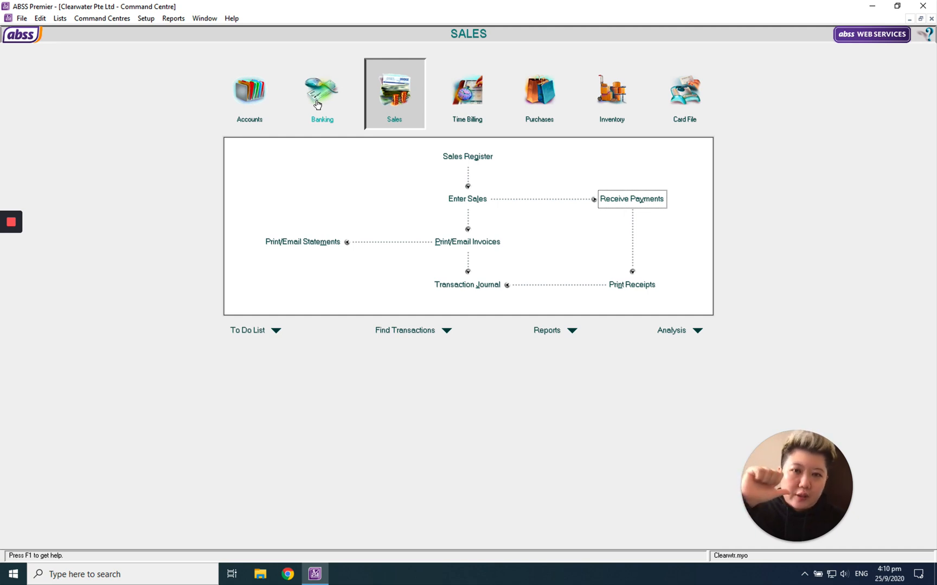
Spend S$1,000 from Contra - Cash to 1-2110 Cheque Account
{"action": "left_click", "coordinate": [322, 93]}
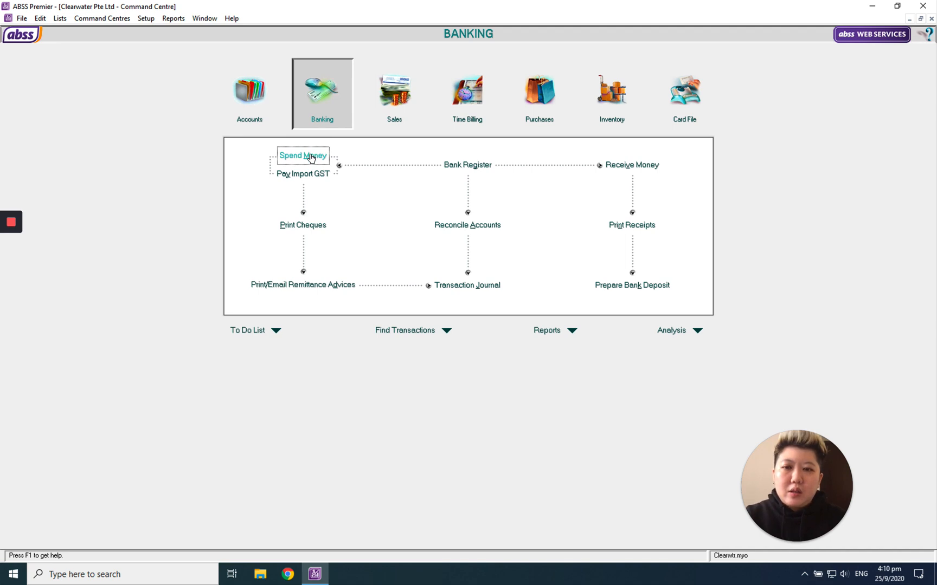
{"action": "left_click", "coordinate": [302, 155]}
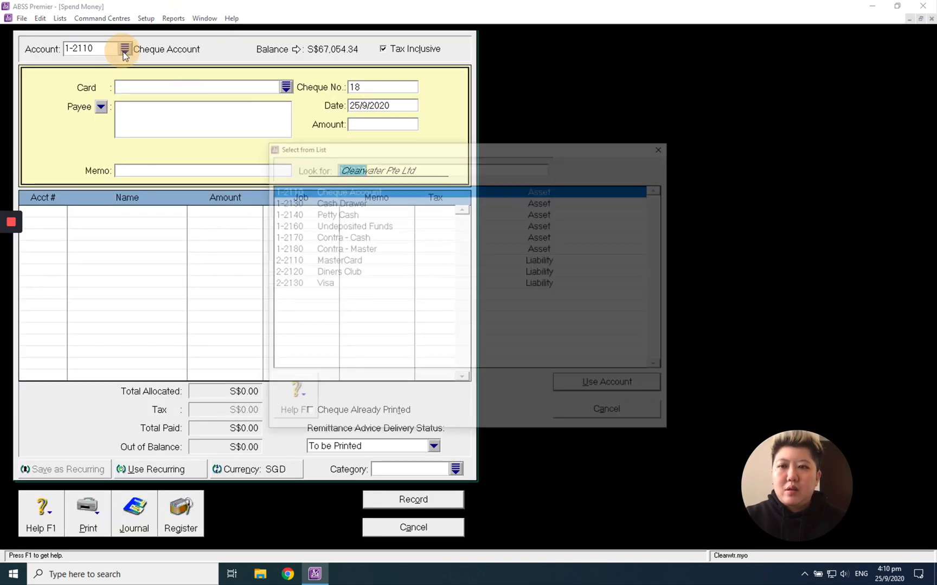
{"action": "left_click", "coordinate": [124, 48]}
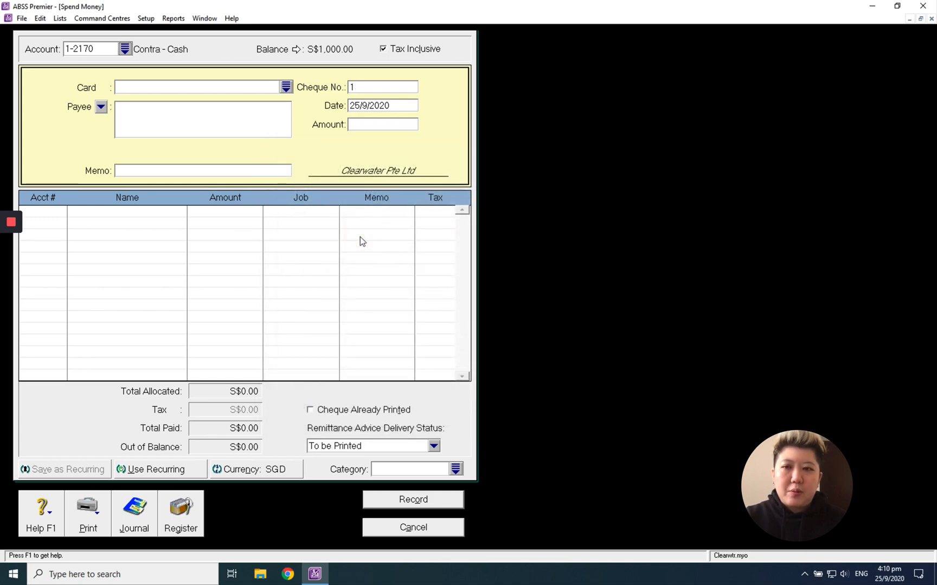
{"action": "left_click", "coordinate": [62, 211]}
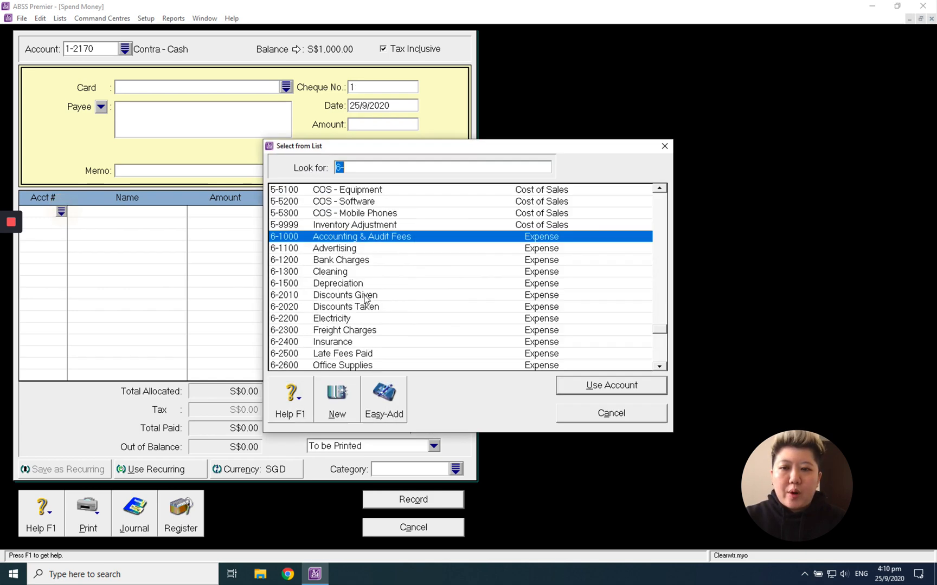
{"action": "mouse_move", "coordinate": [697, 194]}
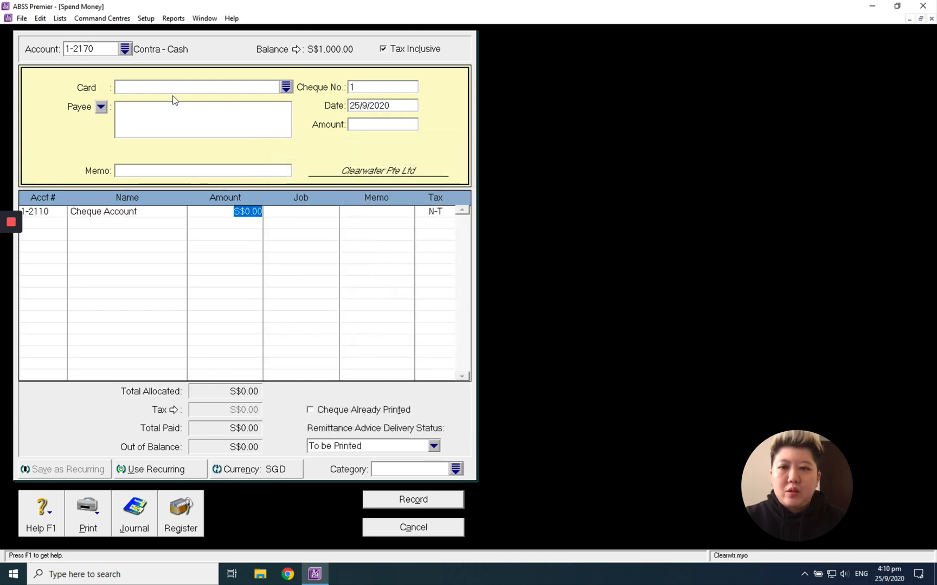
{"action": "left_click", "coordinate": [382, 124]}
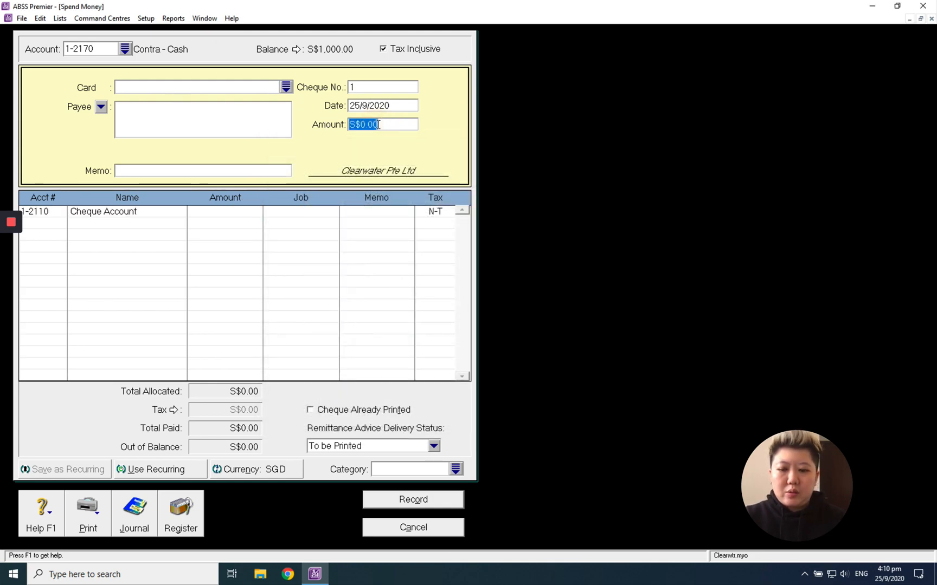
{"action": "type", "text": "1000"}
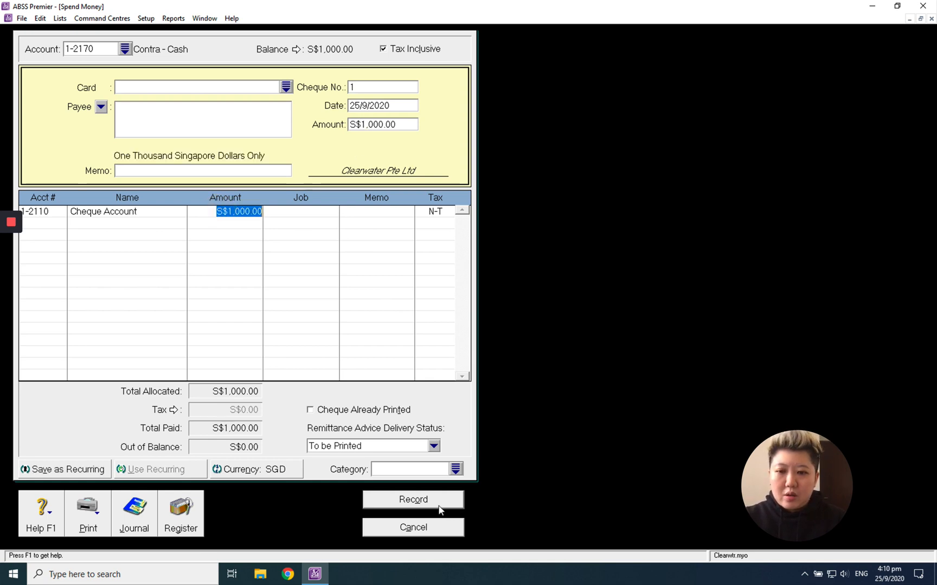
{"action": "left_click", "coordinate": [413, 499]}
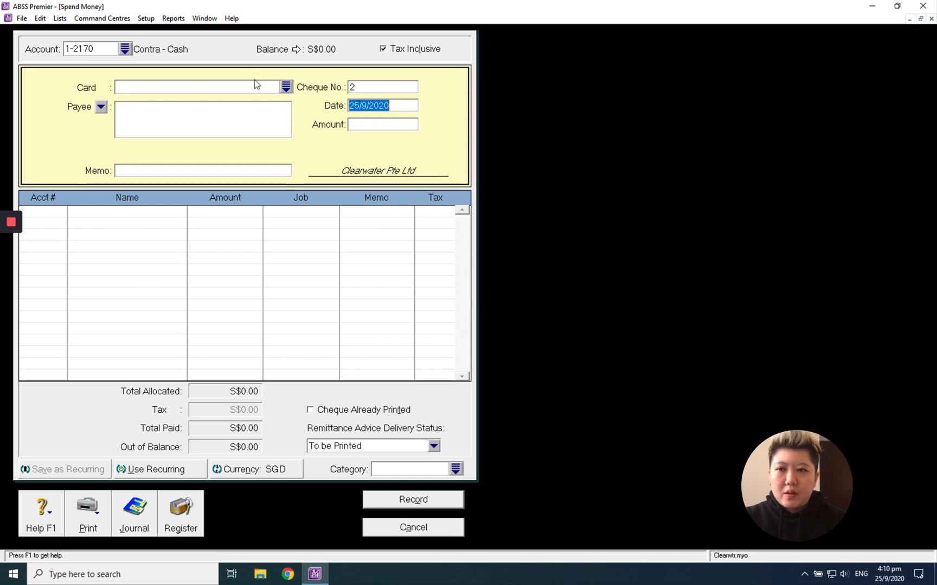
Spend S$1,140 from Contra - Master: S$1,000 to Cheque Account, S$140 to Bank Charges
{"action": "left_click", "coordinate": [124, 49]}
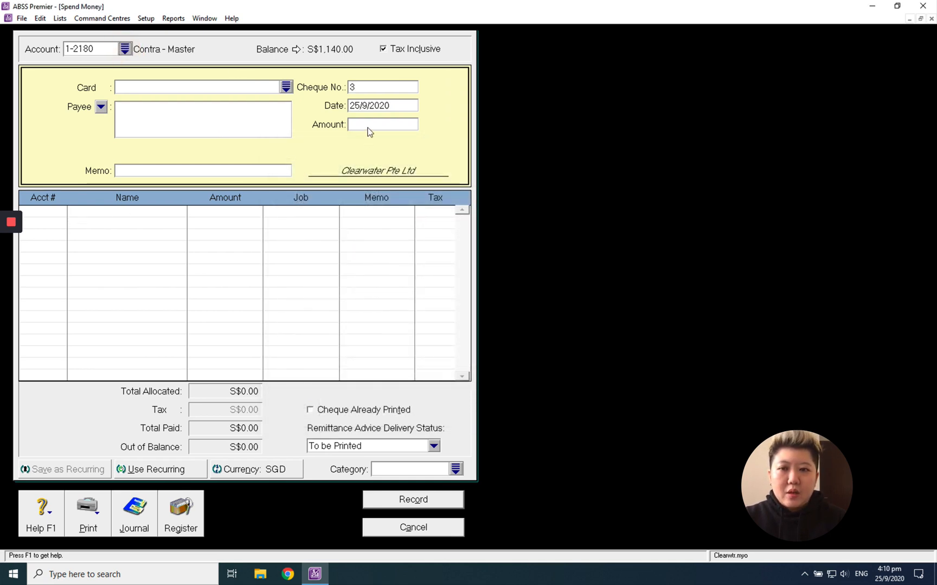
{"action": "left_click", "coordinate": [383, 124]}
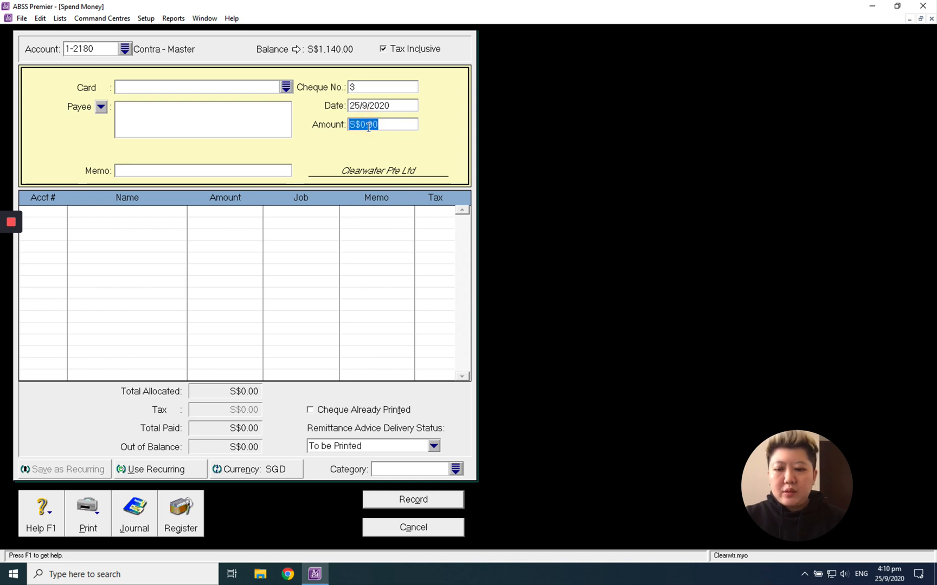
{"action": "type", "text": "1140"}
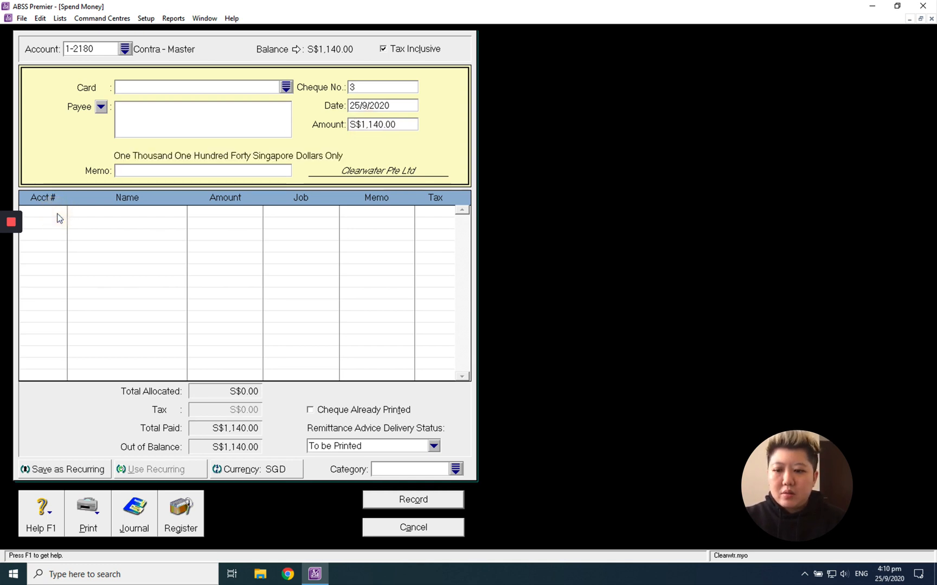
{"action": "left_click", "coordinate": [62, 212]}
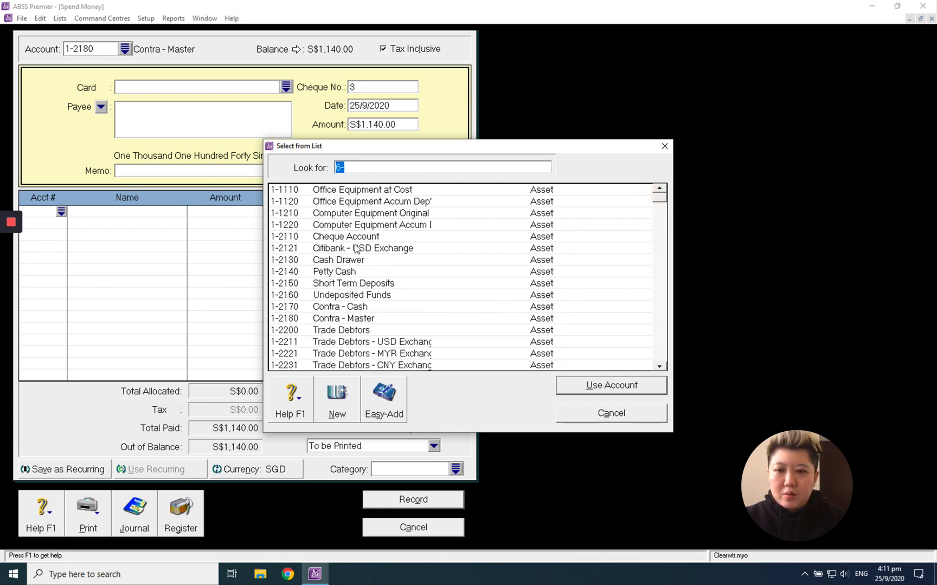
{"action": "double_click", "coordinate": [345, 236]}
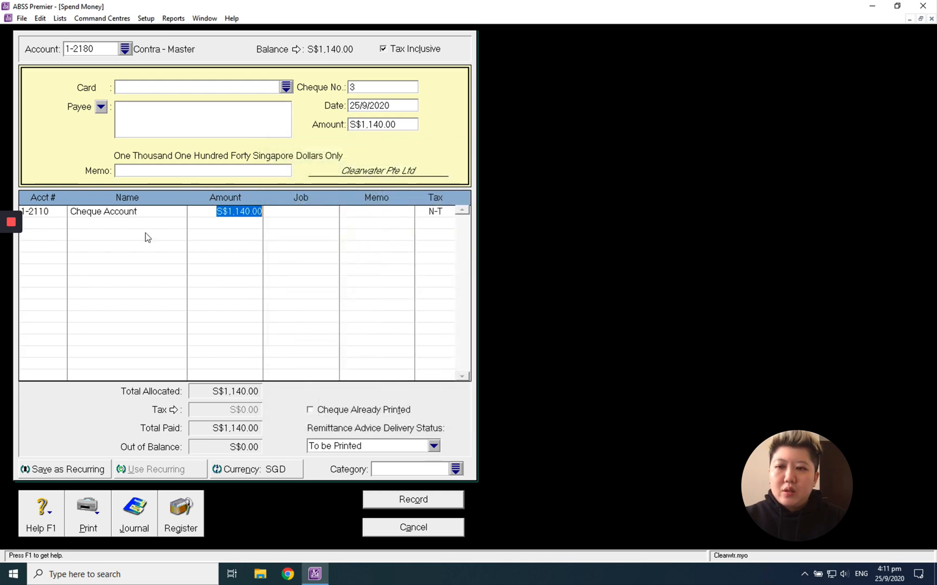
{"action": "mouse_move", "coordinate": [159, 227]}
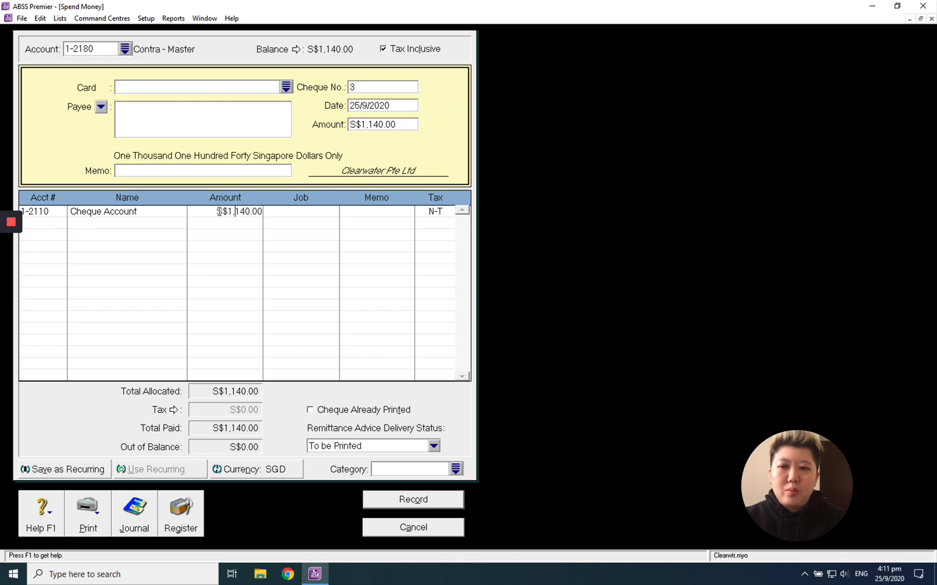
{"action": "type", "text": "100"}
{"action": "type", "text": "6"}
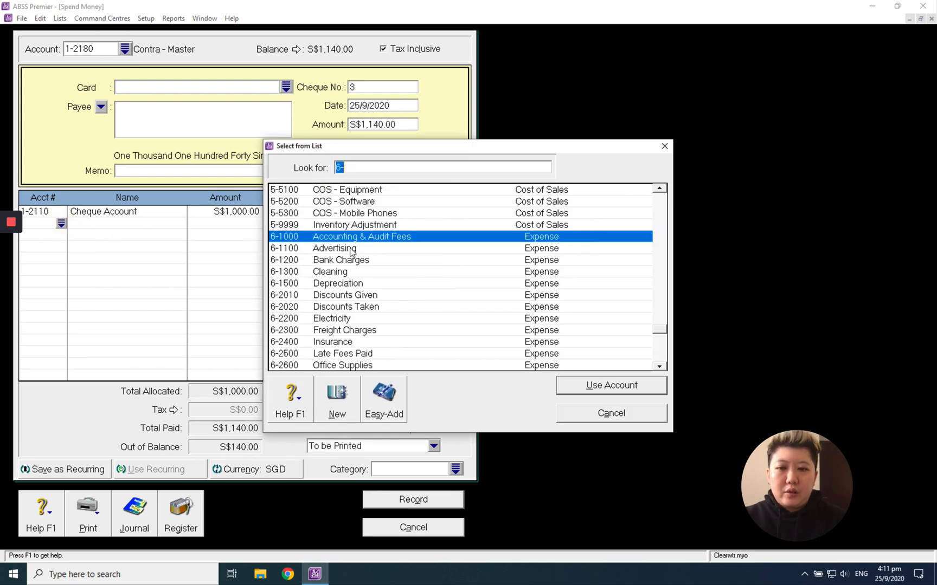
{"action": "double_click", "coordinate": [340, 259]}
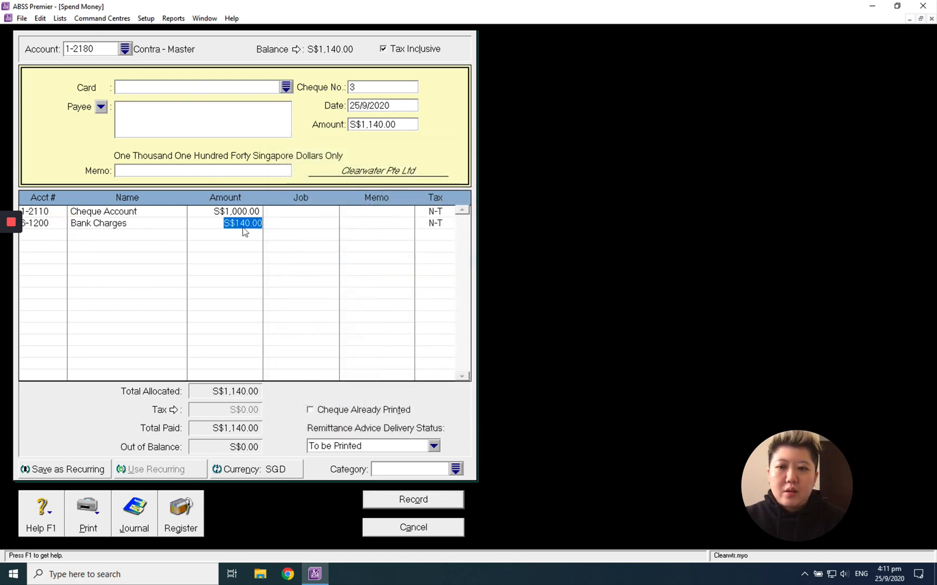
{"action": "mouse_move", "coordinate": [192, 225]}
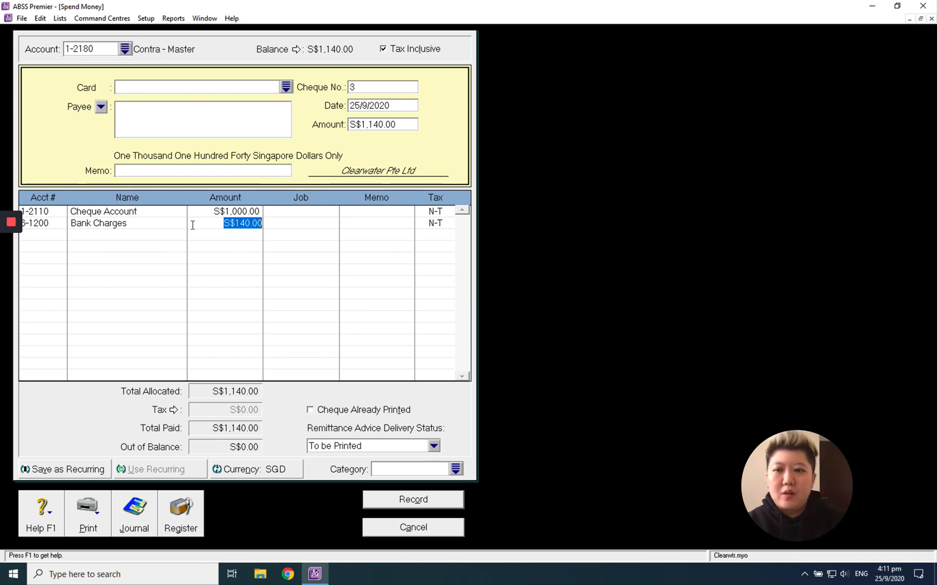
{"action": "left_click", "coordinate": [412, 499]}
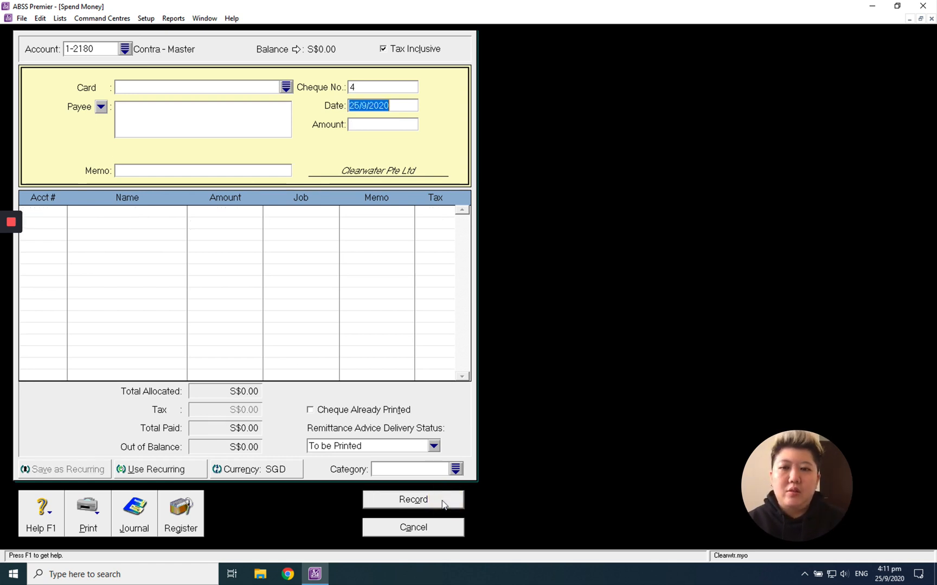
Open the Disbursements journal and filter it by date to review the transfers
{"action": "left_click", "coordinate": [134, 512]}
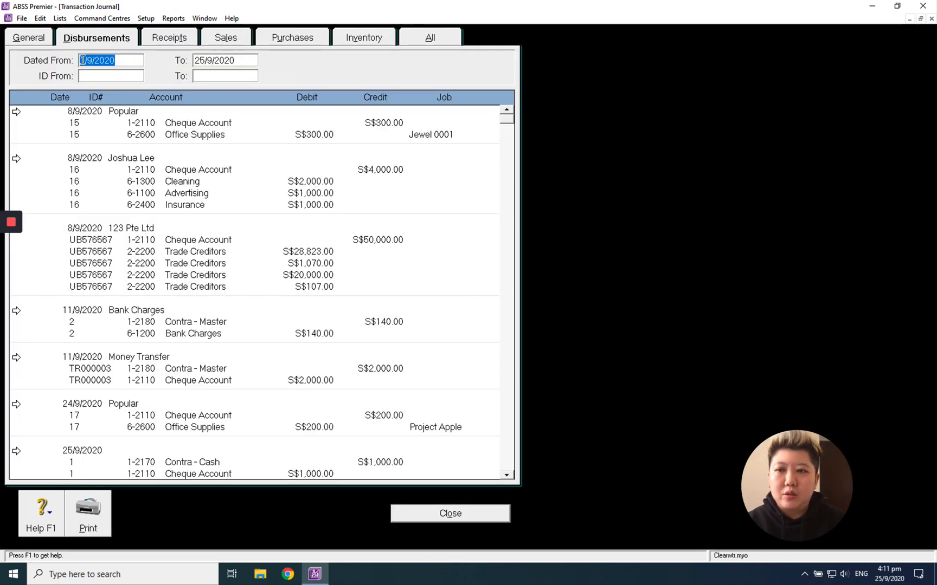
{"action": "type", "text": "21/9/2020"}
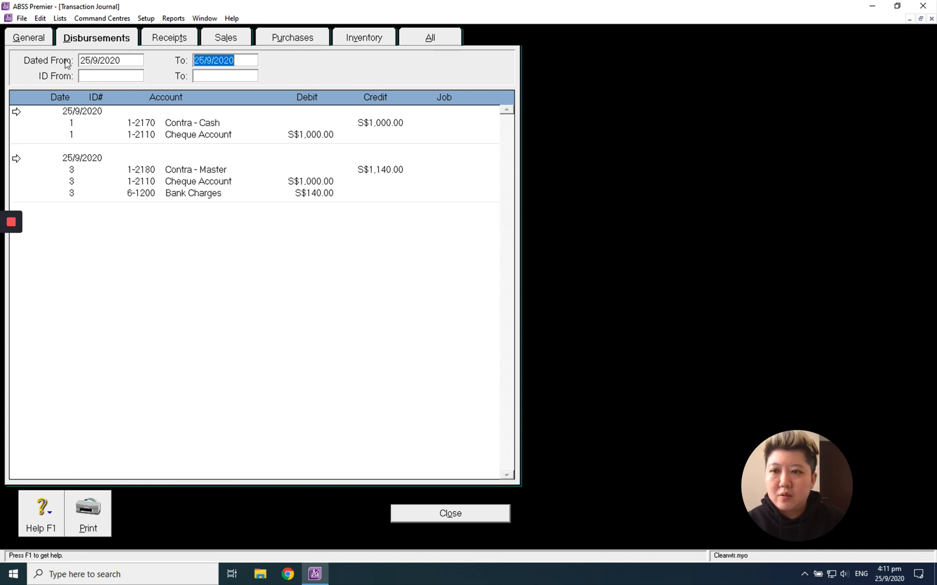
{"action": "mouse_move", "coordinate": [418, 134]}
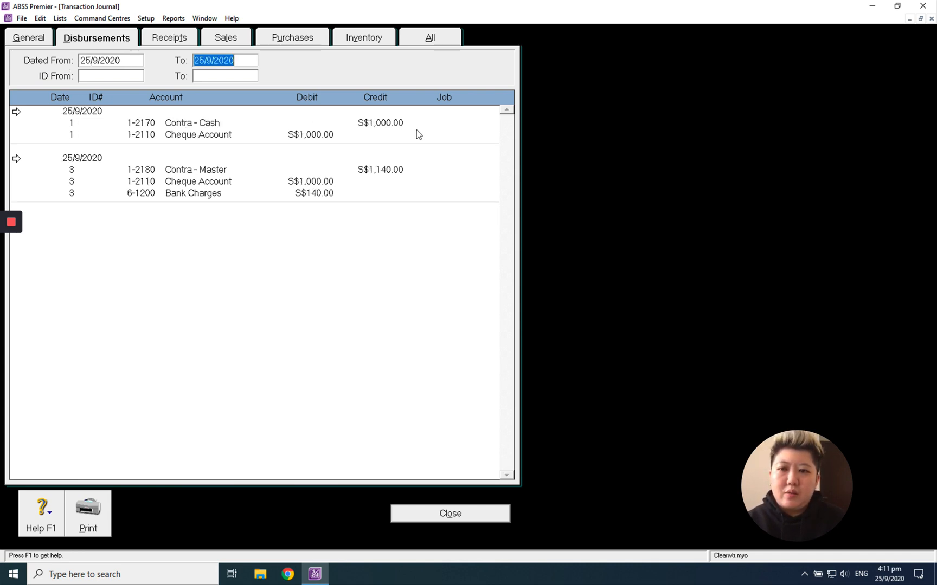
{"action": "mouse_move", "coordinate": [381, 133]}
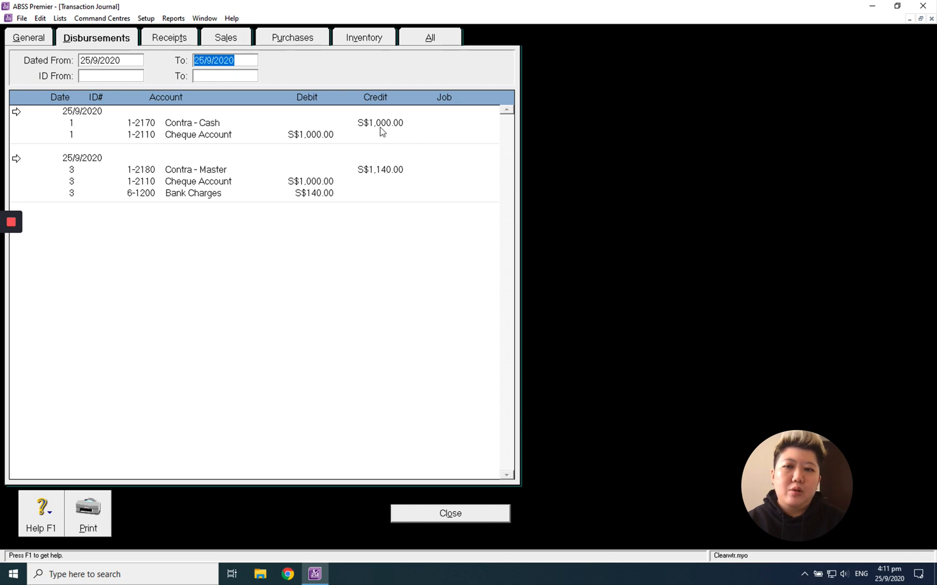
{"action": "mouse_move", "coordinate": [324, 142]}
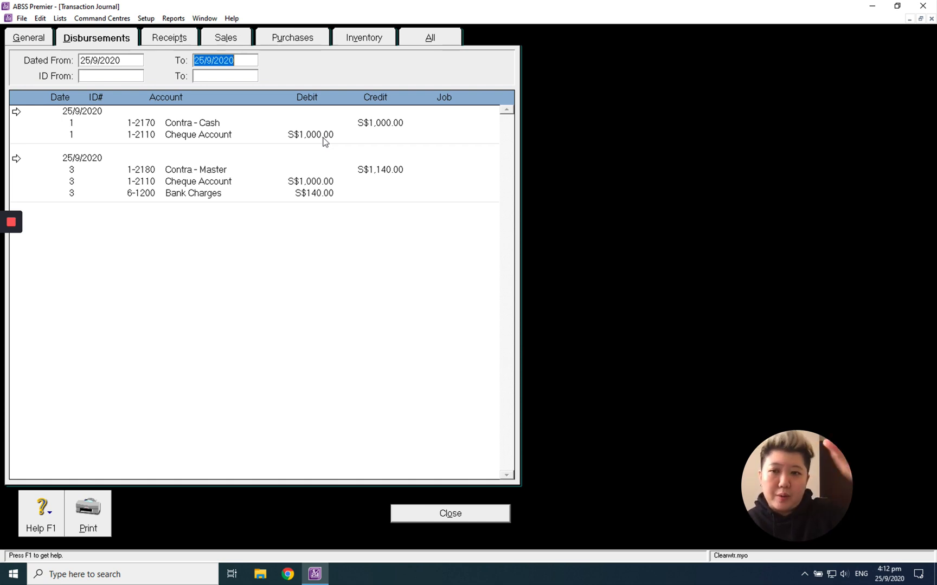
{"action": "mouse_move", "coordinate": [387, 182]}
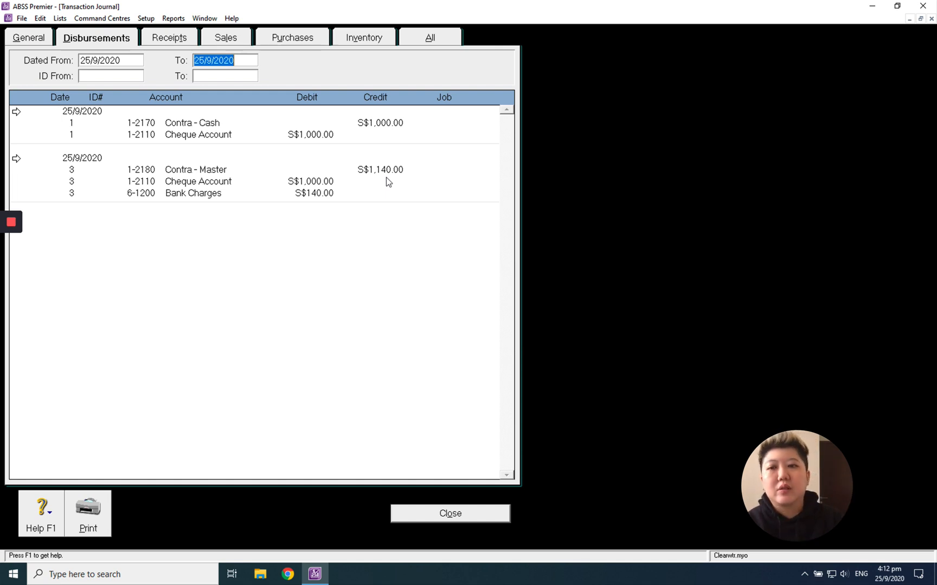
{"action": "mouse_move", "coordinate": [326, 190]}
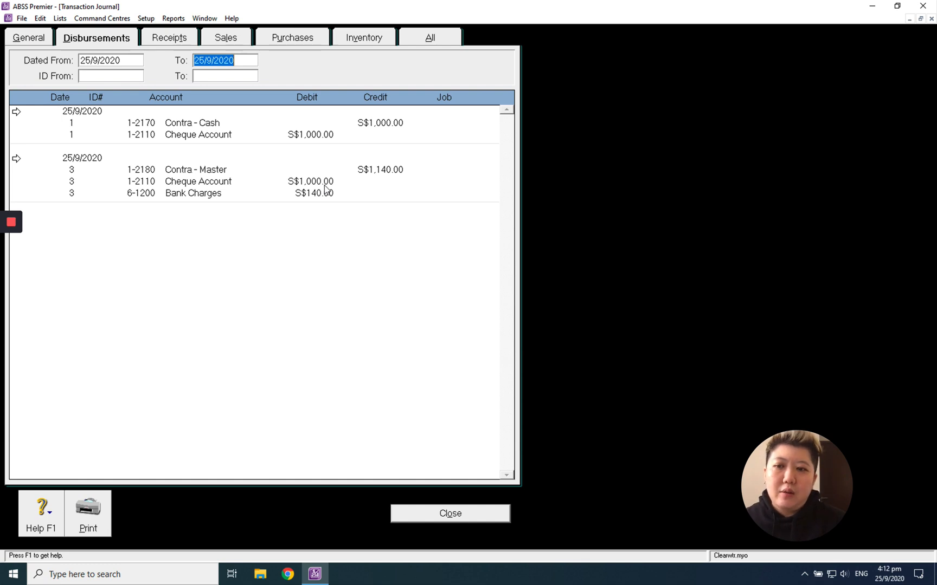
{"action": "mouse_move", "coordinate": [344, 202]}
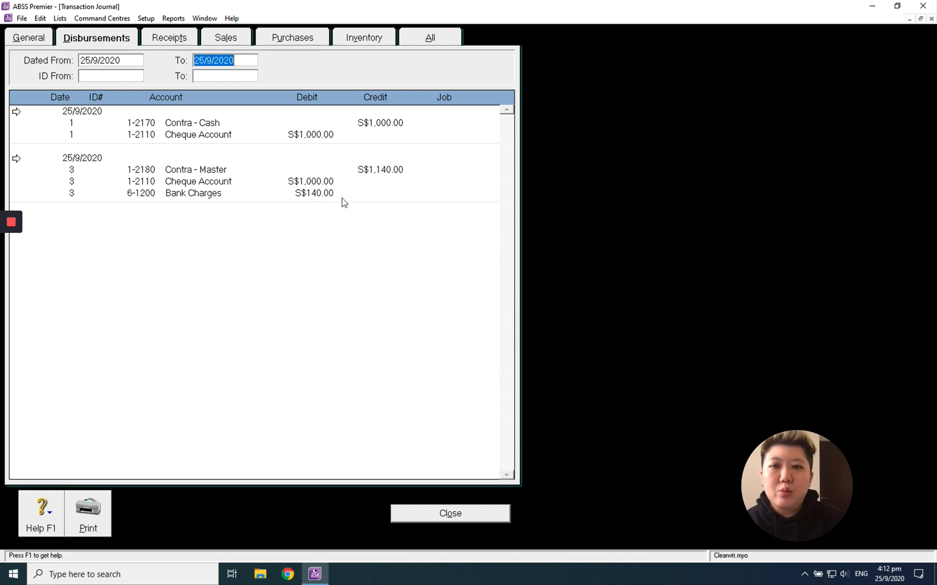
{"action": "mouse_move", "coordinate": [192, 205]}
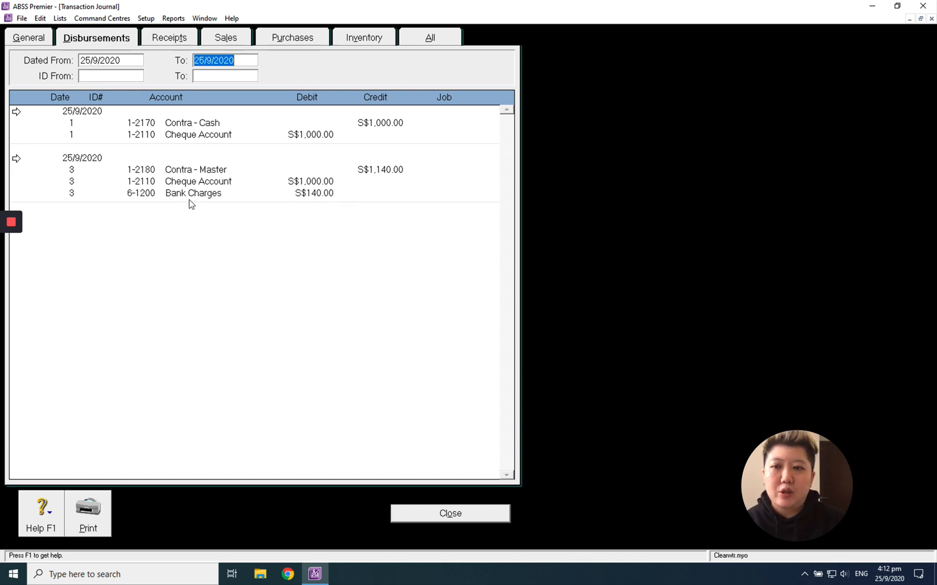
{"action": "mouse_move", "coordinate": [286, 201]}
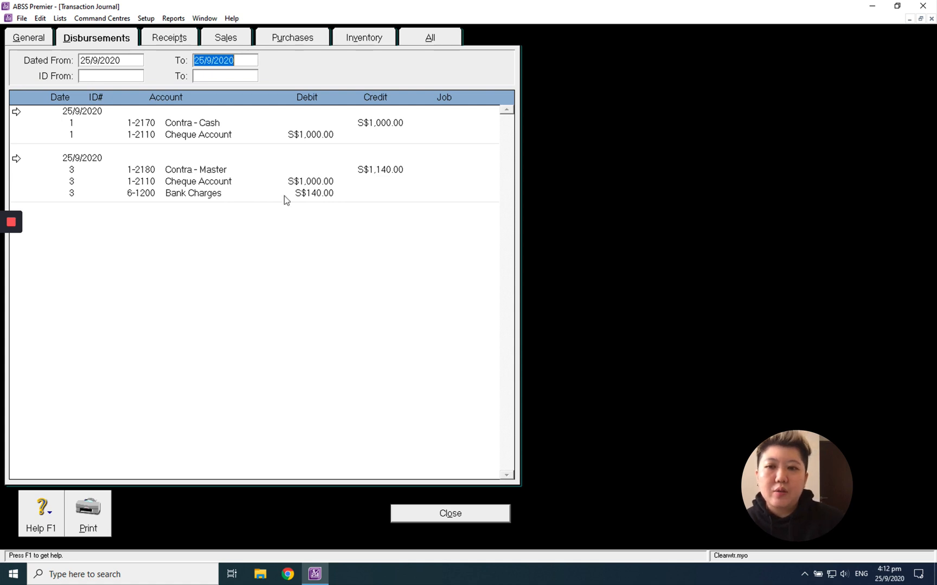